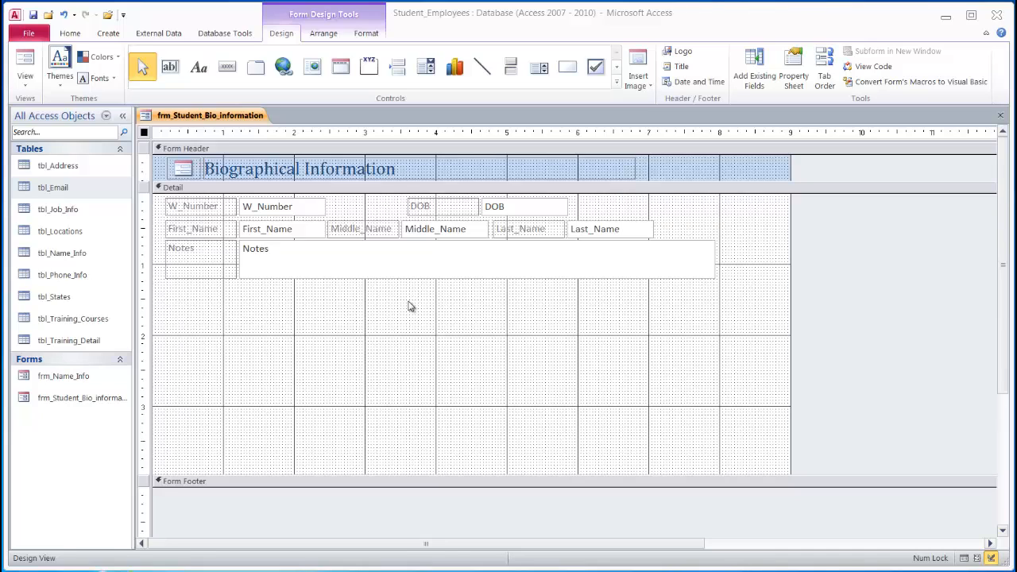
{"action": "mouse_move", "coordinate": [401, 309]}
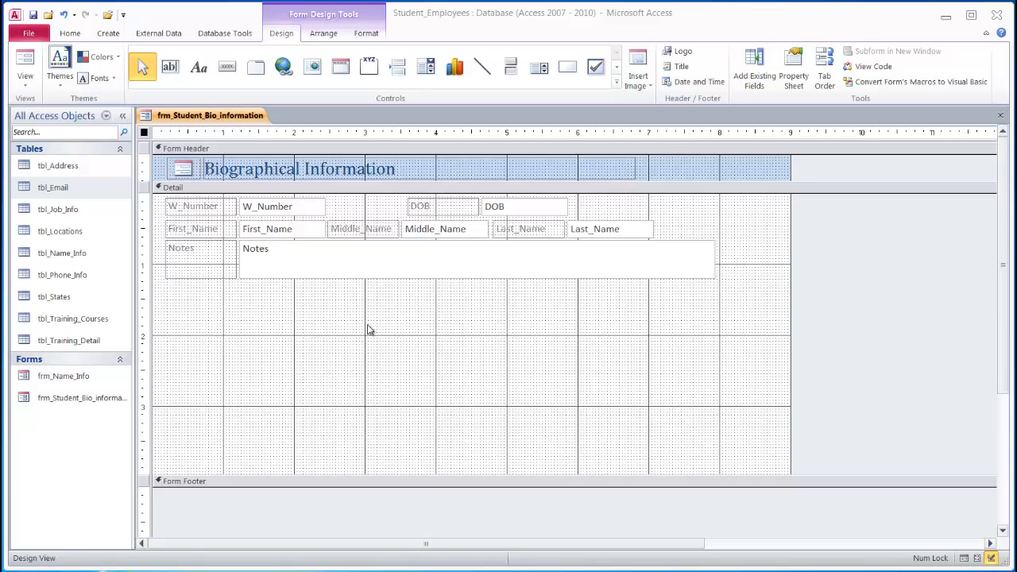
{"action": "mouse_move", "coordinate": [326, 321]}
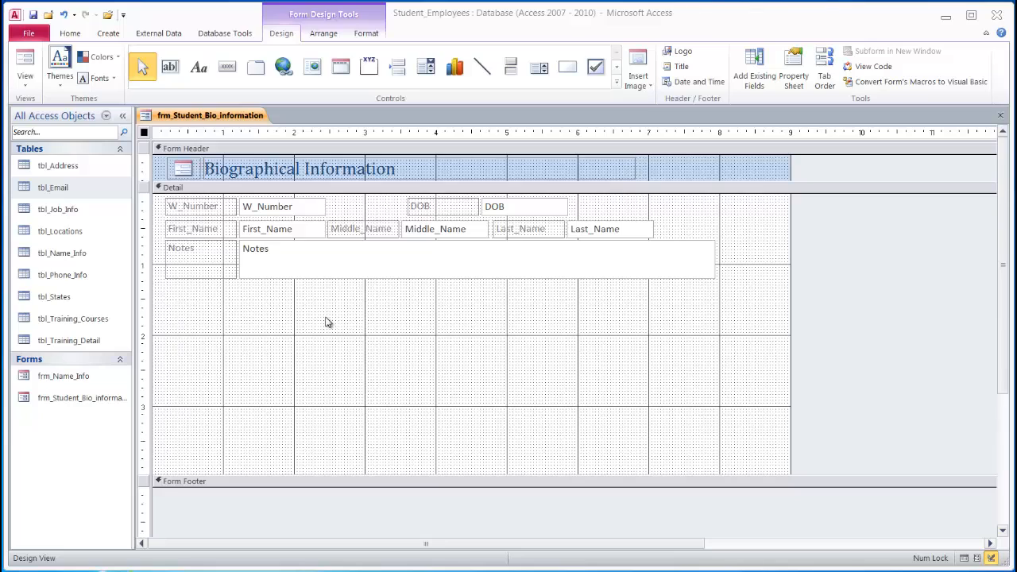
{"action": "mouse_move", "coordinate": [268, 236]}
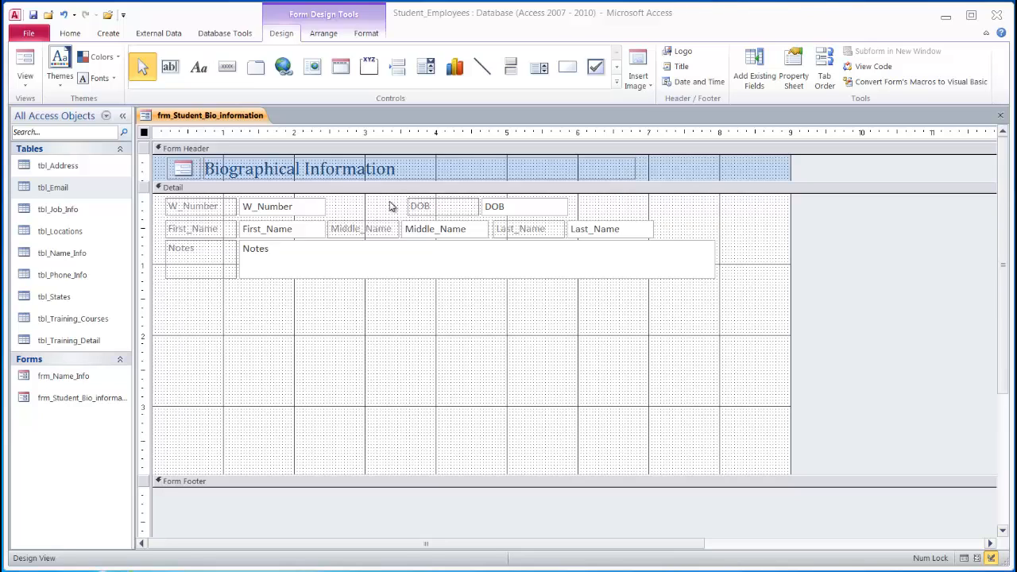
{"action": "mouse_move", "coordinate": [515, 233]}
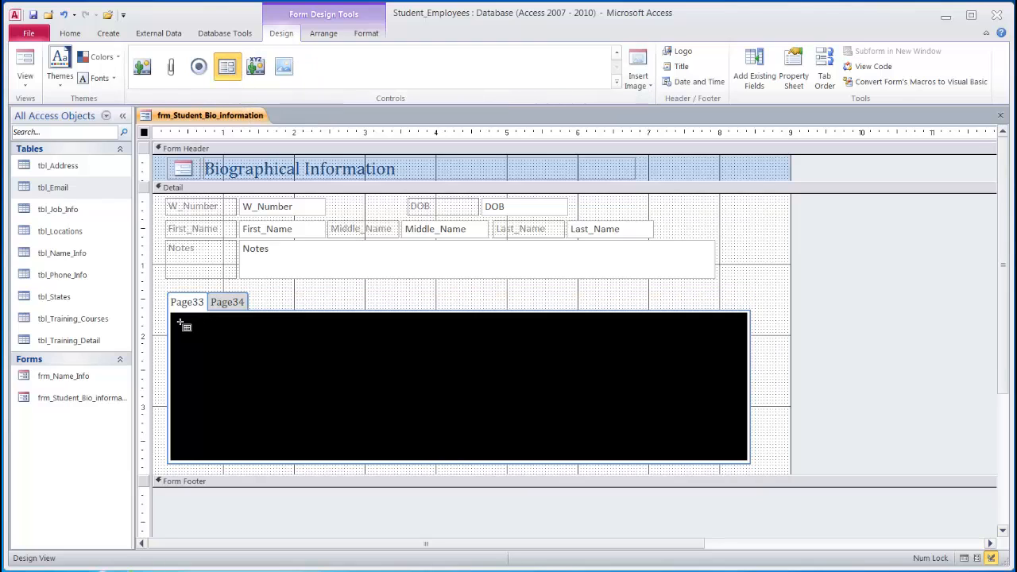
{"action": "mouse_move", "coordinate": [181, 325]}
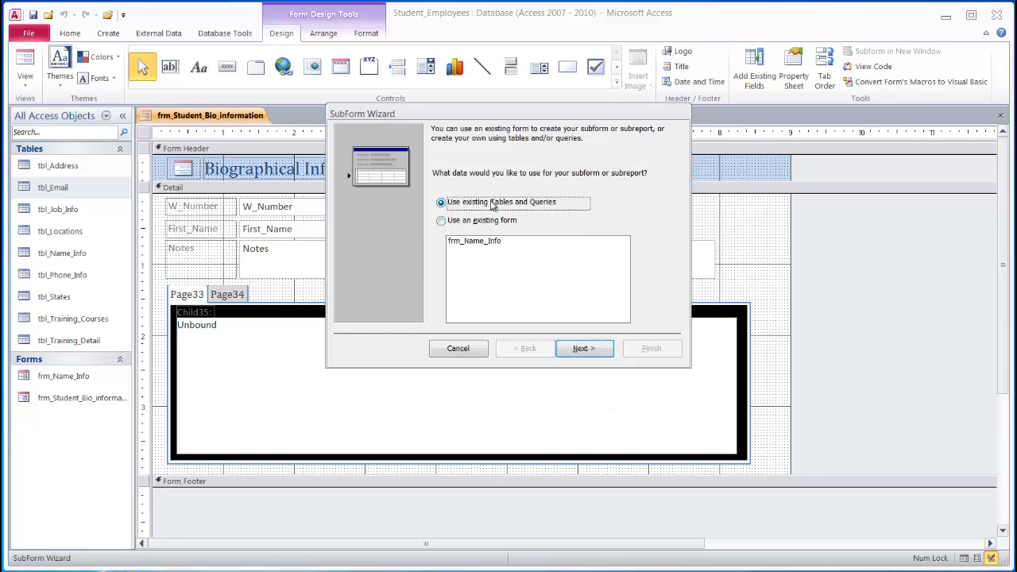
- Build sbfrm_Address from all tbl_Address fields, including Address_ID, linked by W_Number
{"action": "left_click", "coordinate": [584, 348]}
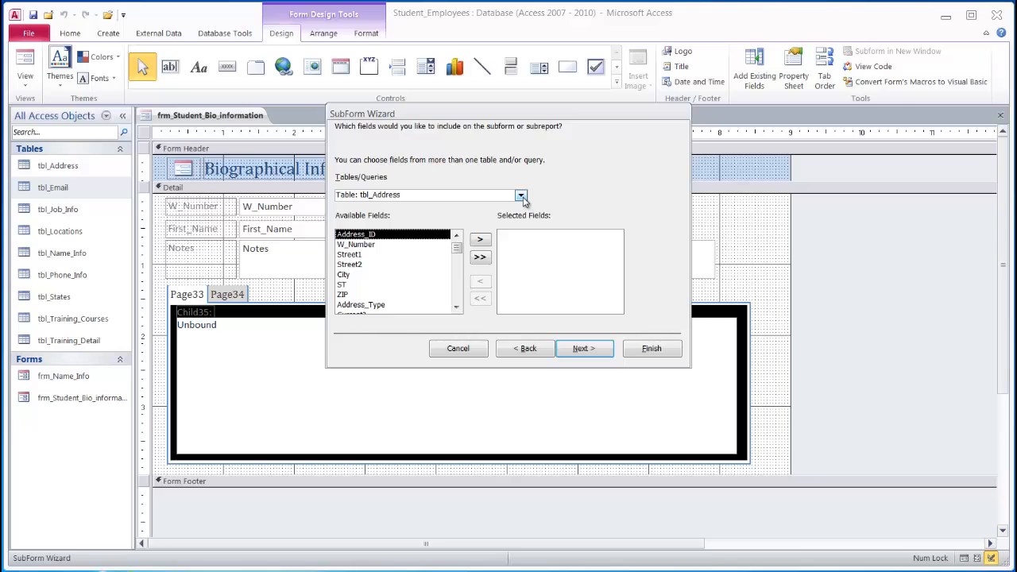
{"action": "mouse_move", "coordinate": [396, 208]}
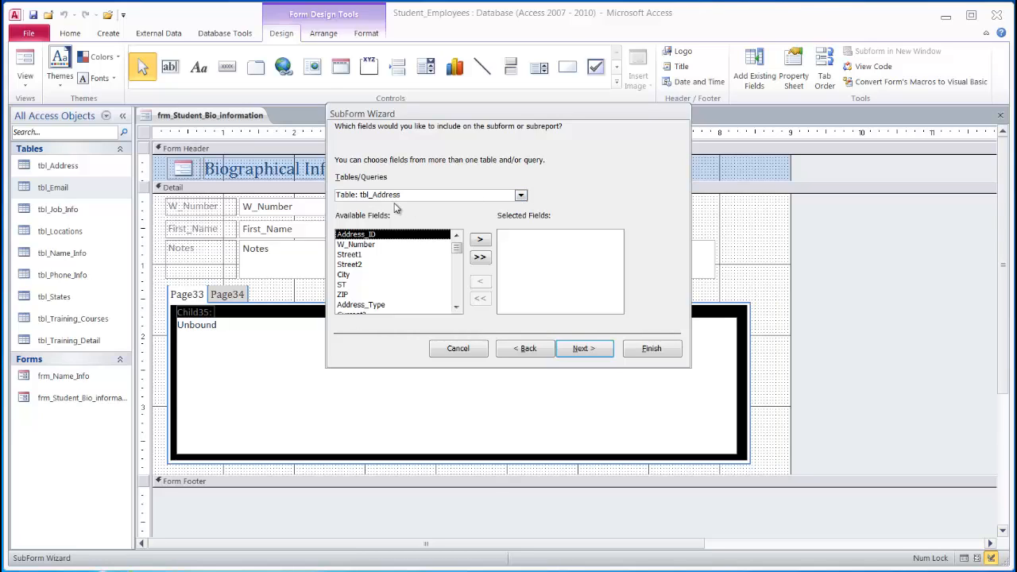
{"action": "mouse_move", "coordinate": [398, 223]}
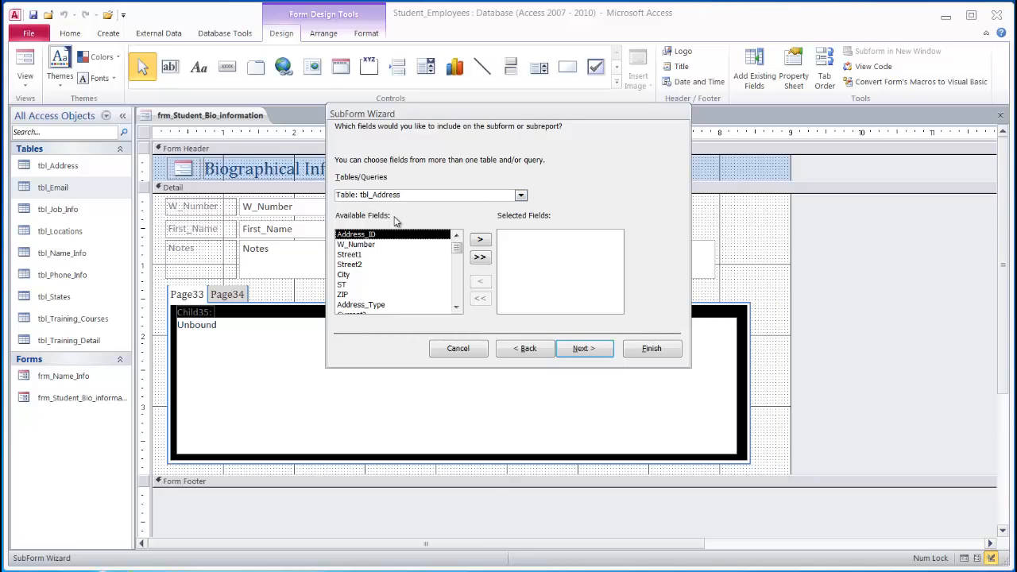
{"action": "left_click", "coordinate": [350, 254]}
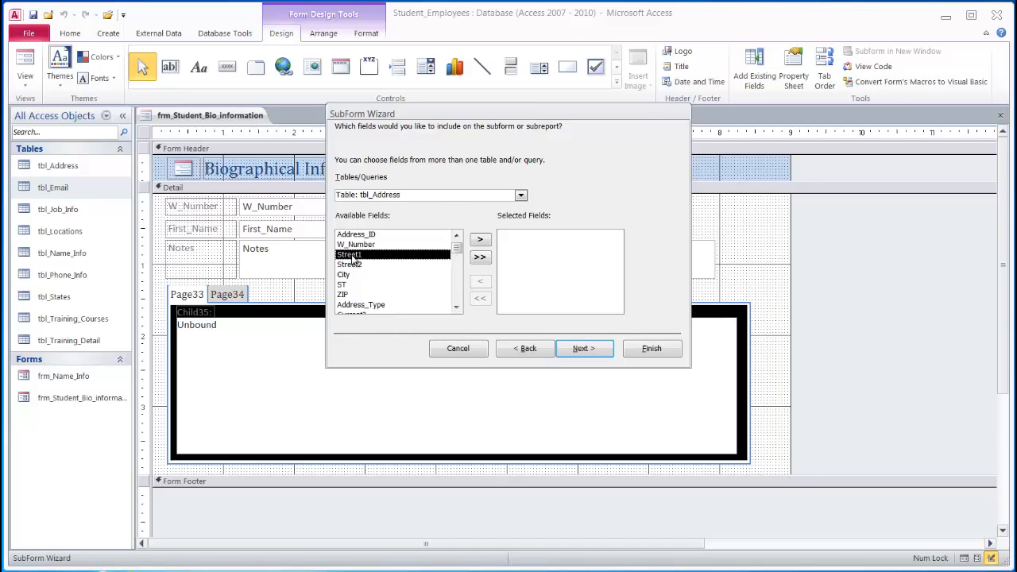
{"action": "mouse_move", "coordinate": [364, 243]}
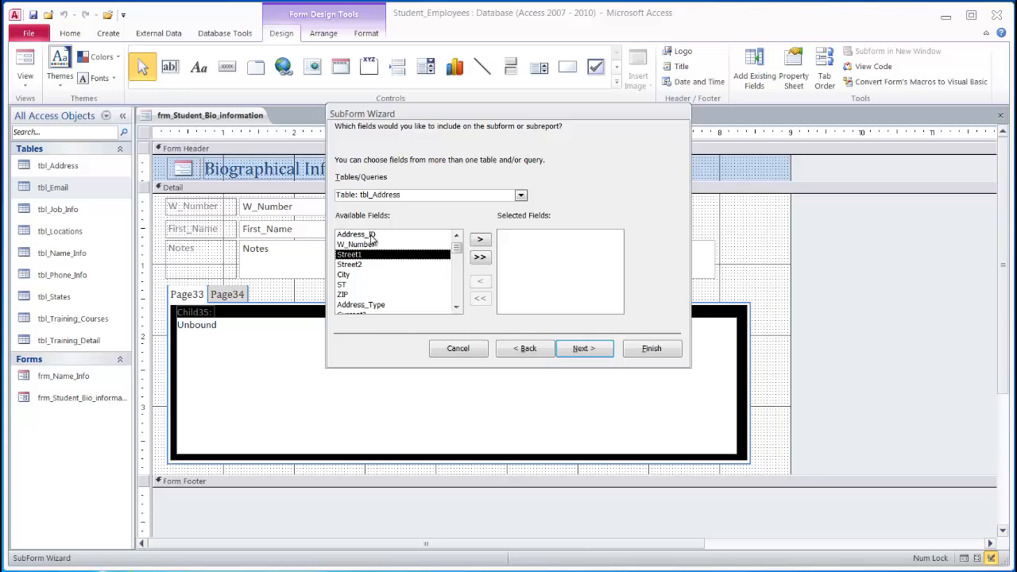
{"action": "mouse_move", "coordinate": [369, 248]}
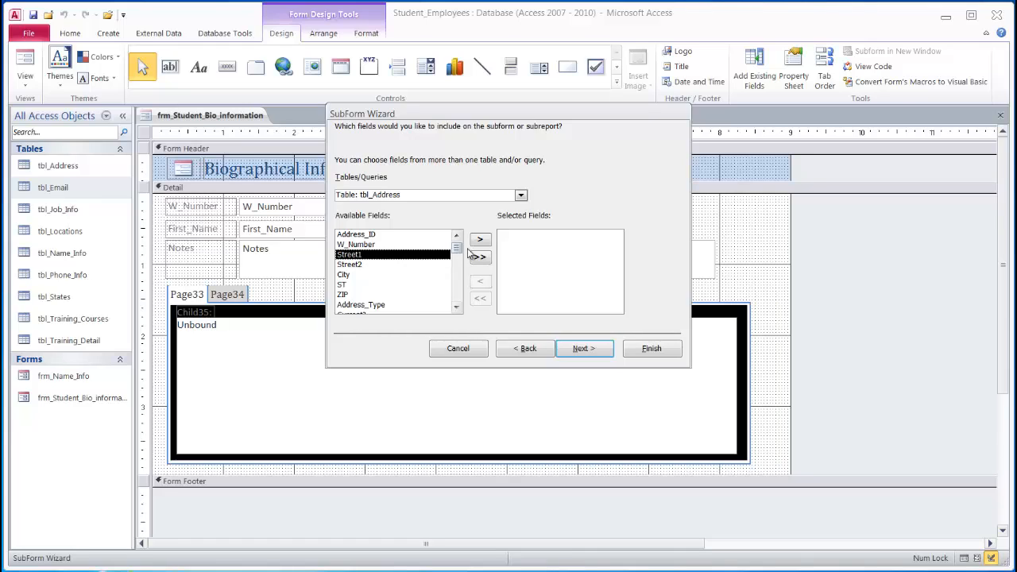
{"action": "left_click", "coordinate": [480, 239]}
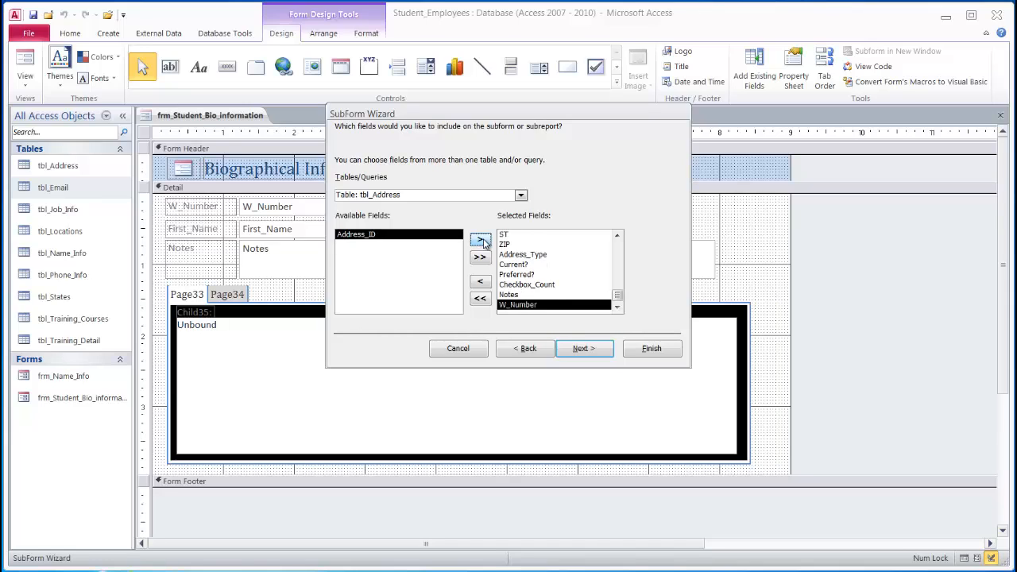
{"action": "left_click", "coordinate": [480, 244]}
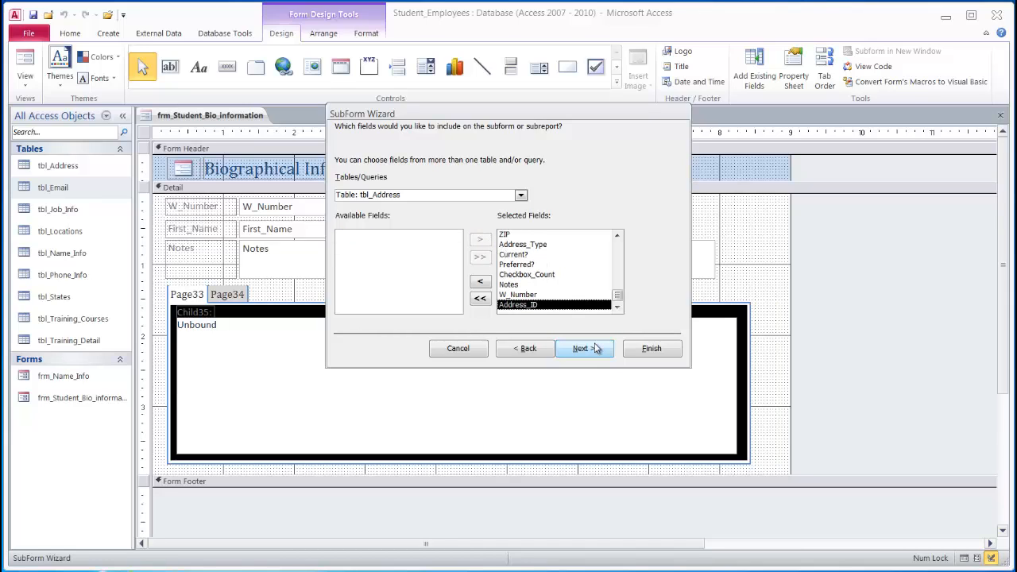
{"action": "left_click", "coordinate": [580, 348]}
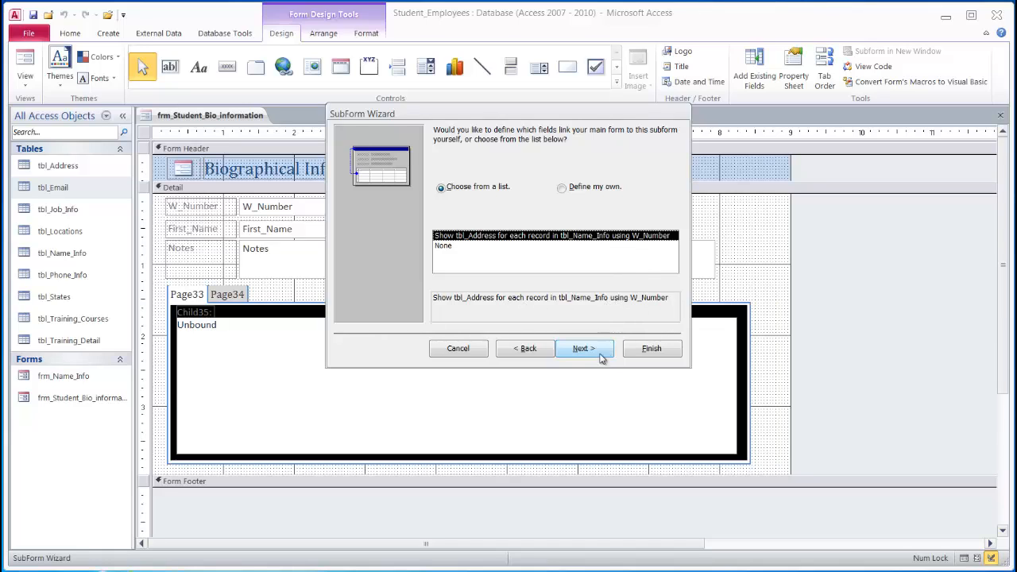
{"action": "left_click", "coordinate": [583, 348]}
{"action": "type", "text": "sbfrm_Address"}
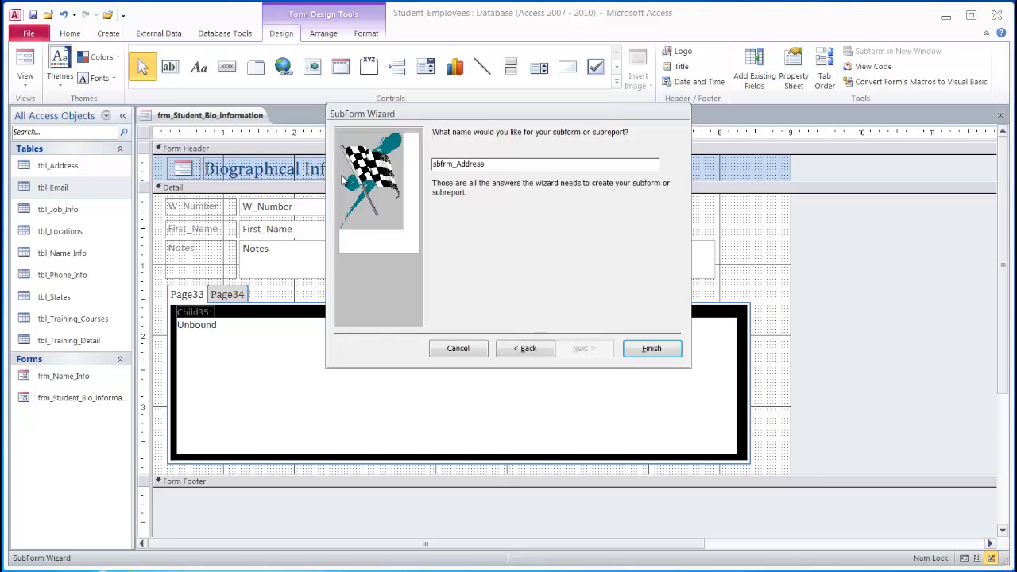
{"action": "mouse_move", "coordinate": [630, 365]}
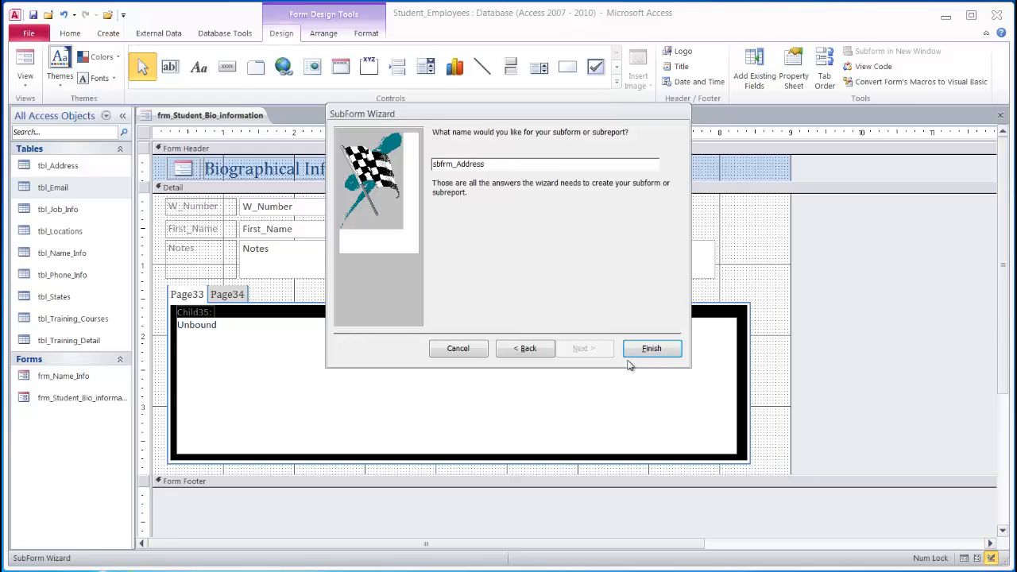
{"action": "left_click", "coordinate": [651, 348]}
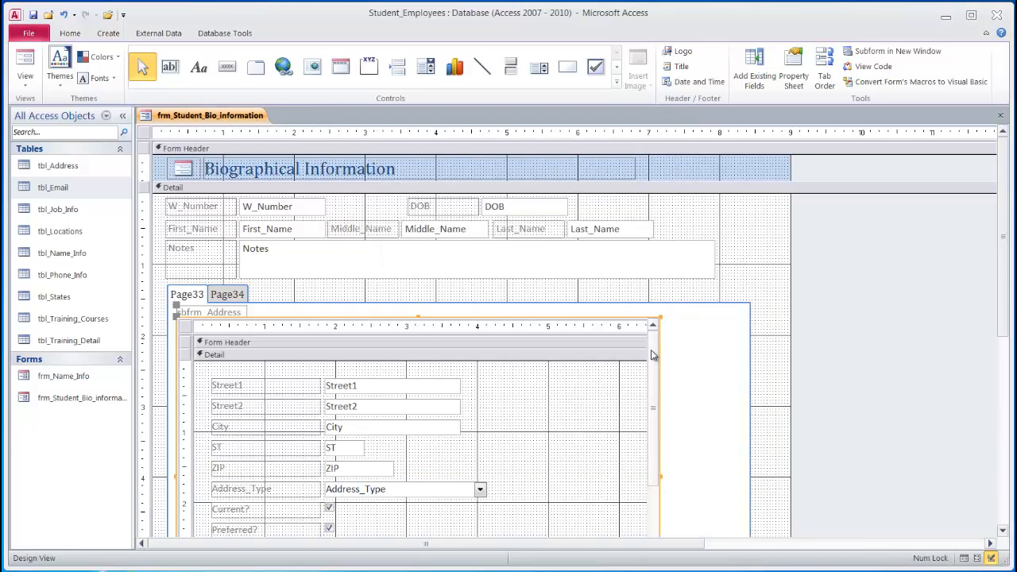
- Name the first tab page Address and the second tab page Phone
{"action": "left_click", "coordinate": [389, 353]}
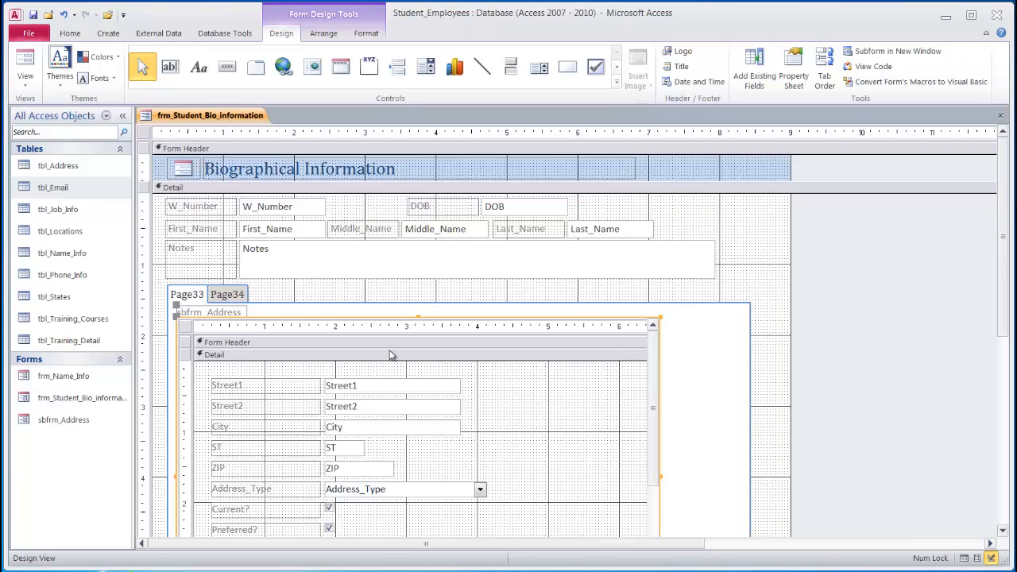
{"action": "left_click", "coordinate": [209, 311]}
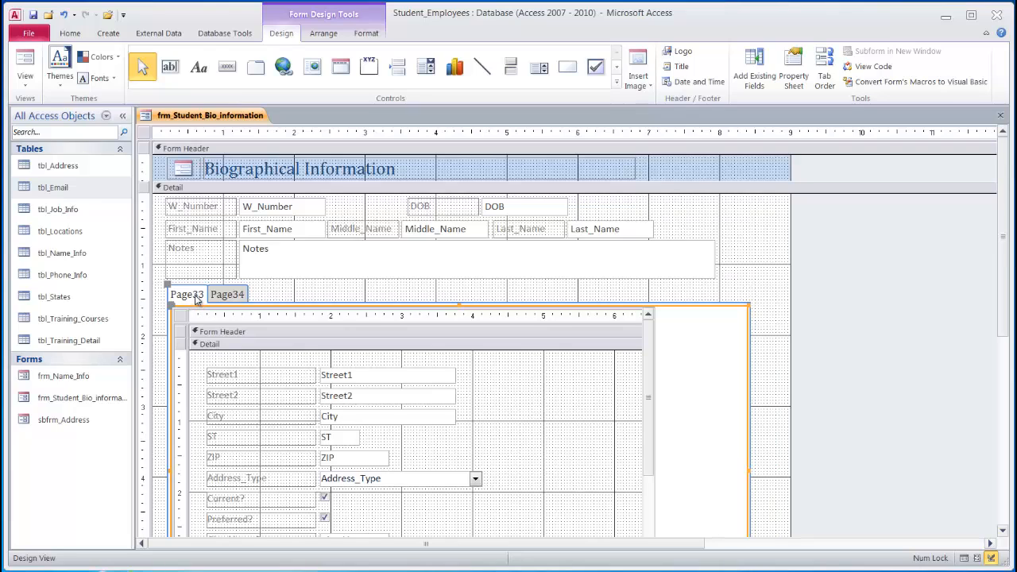
{"action": "right_click", "coordinate": [186, 293]}
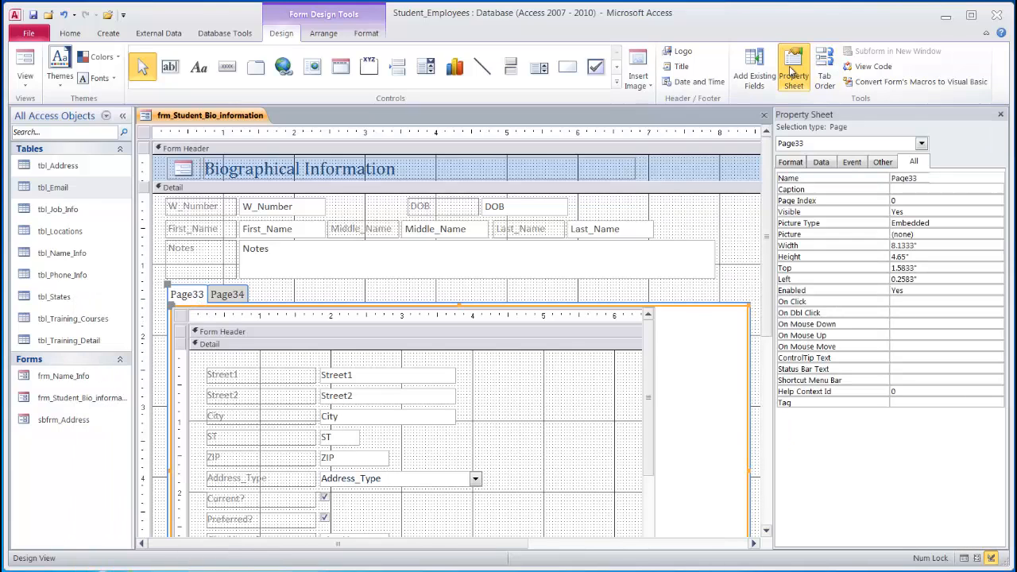
{"action": "mouse_move", "coordinate": [794, 68]}
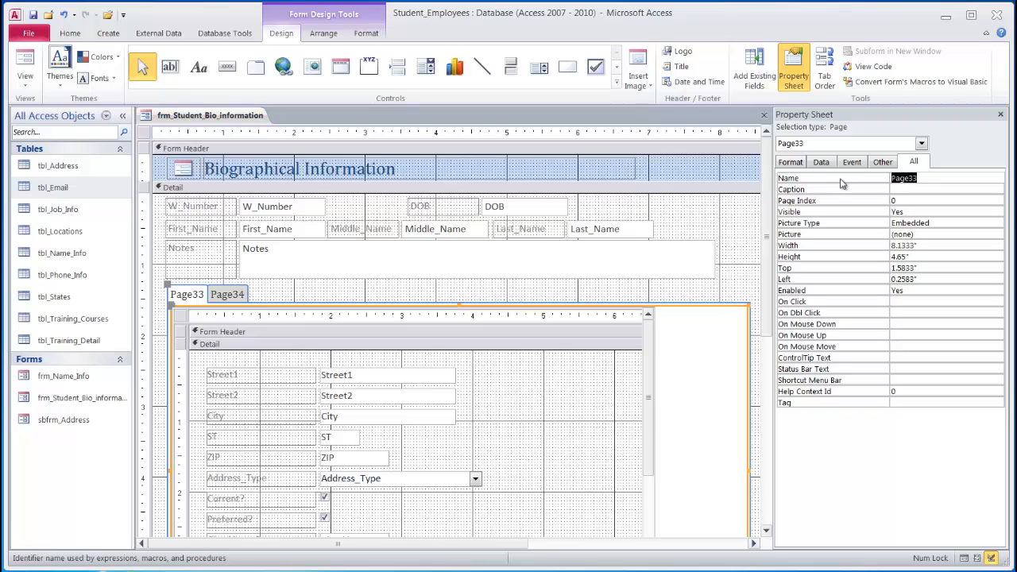
{"action": "type", "text": "Address"}
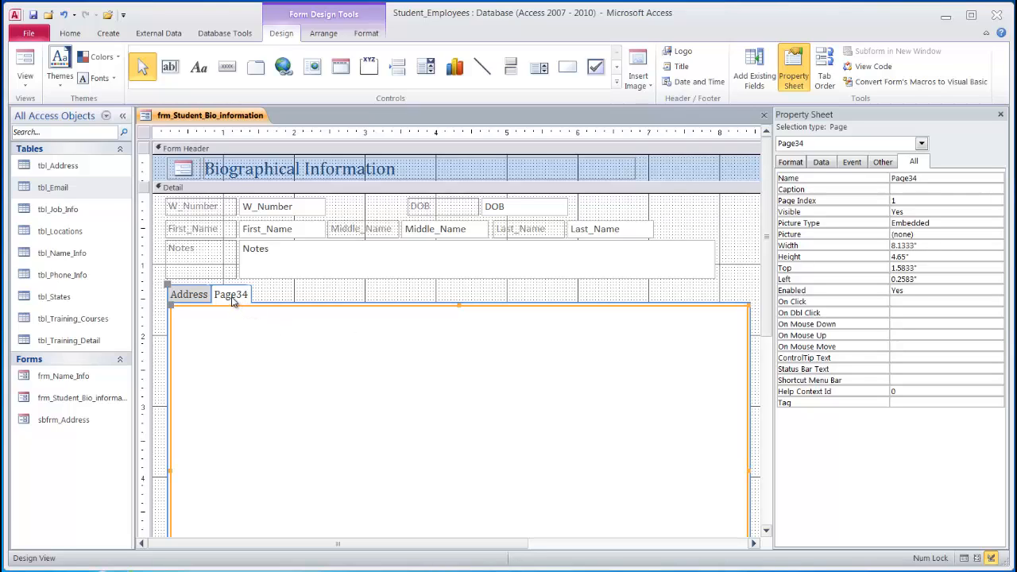
{"action": "left_click", "coordinate": [945, 178]}
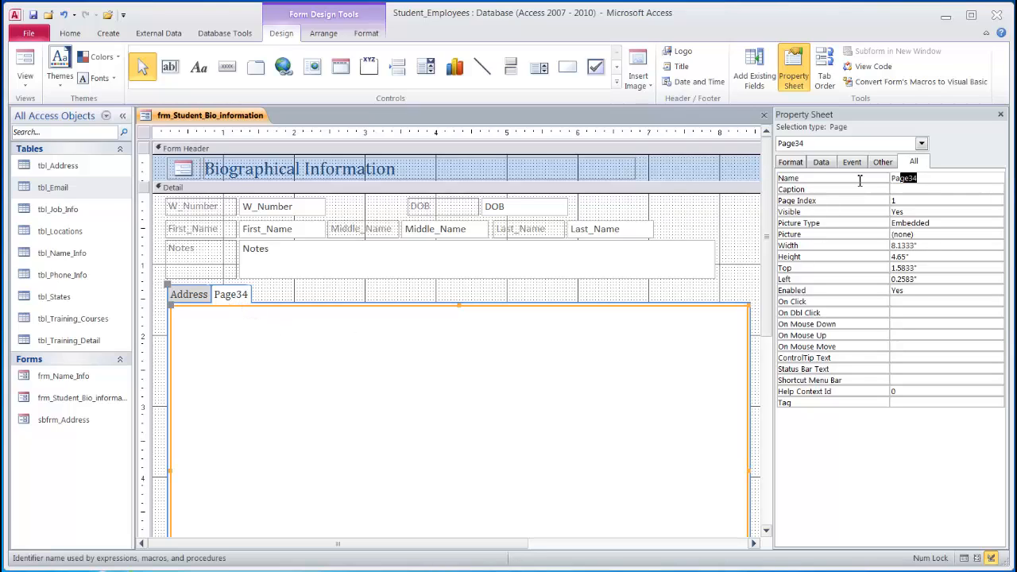
{"action": "type", "text": "Phone"}
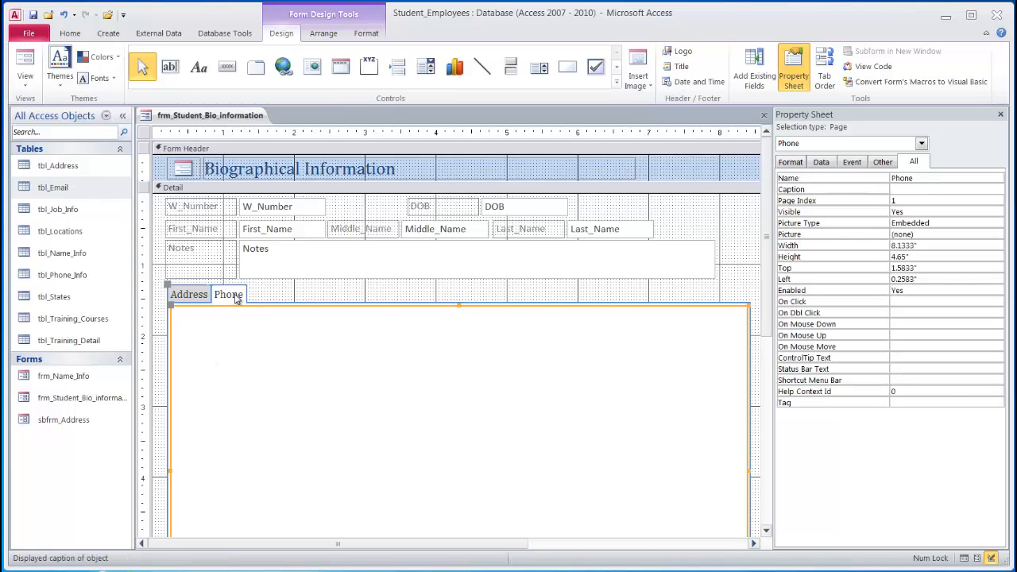
- Insert a new page after Phone, name it Email, and return to the Address page
{"action": "right_click", "coordinate": [228, 294]}
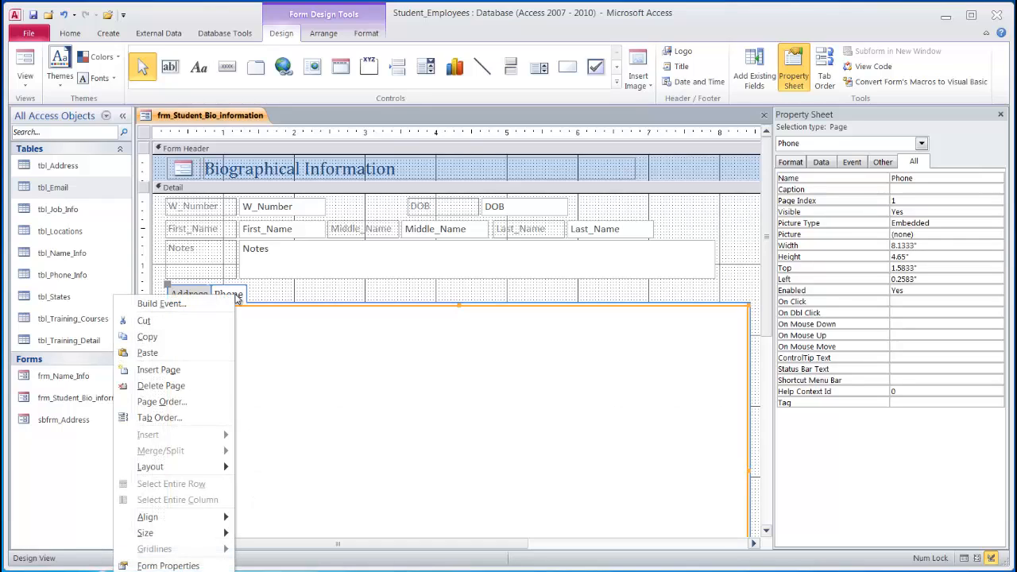
{"action": "mouse_move", "coordinate": [159, 370]}
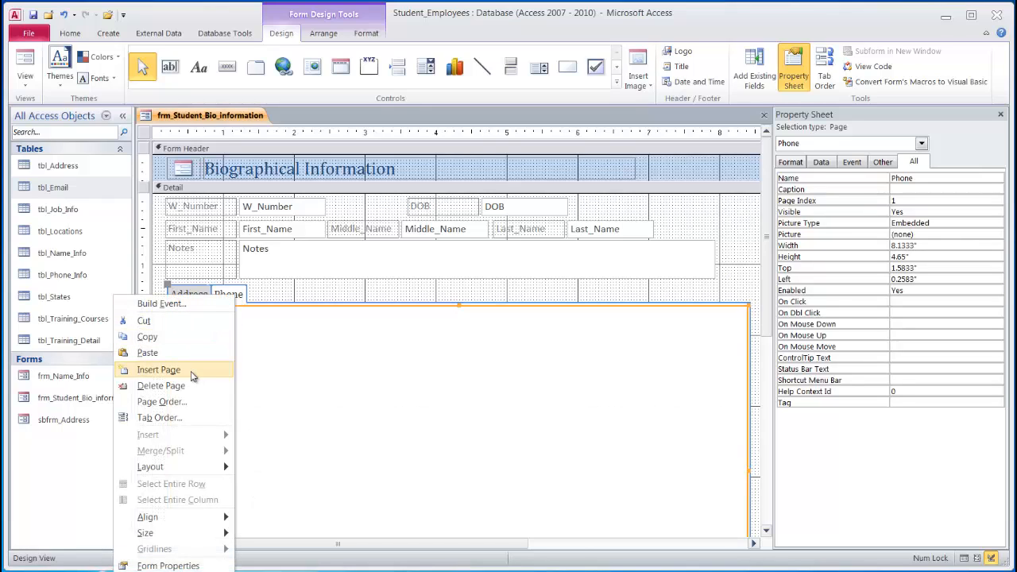
{"action": "mouse_move", "coordinate": [158, 370]}
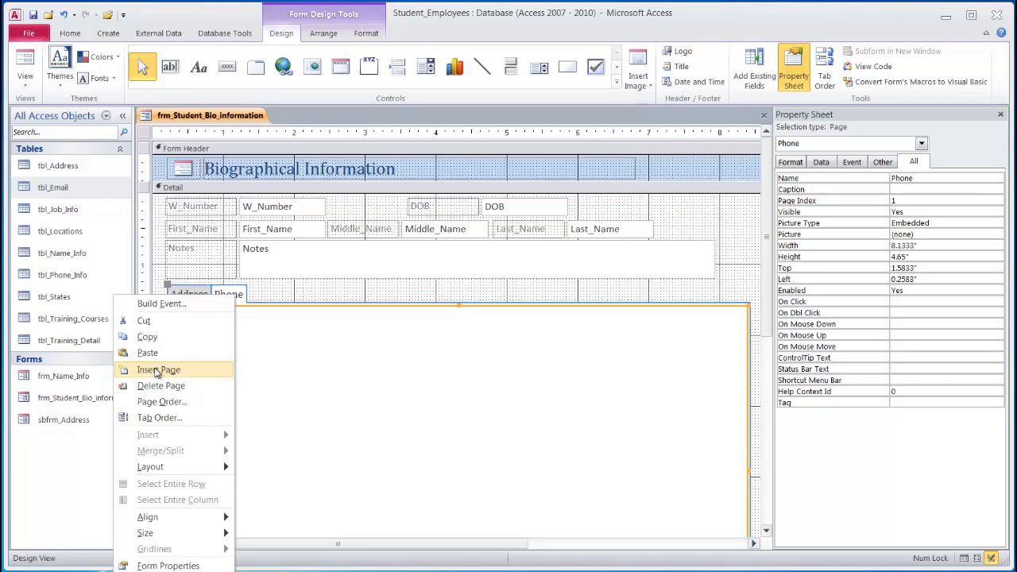
{"action": "left_click", "coordinate": [158, 369]}
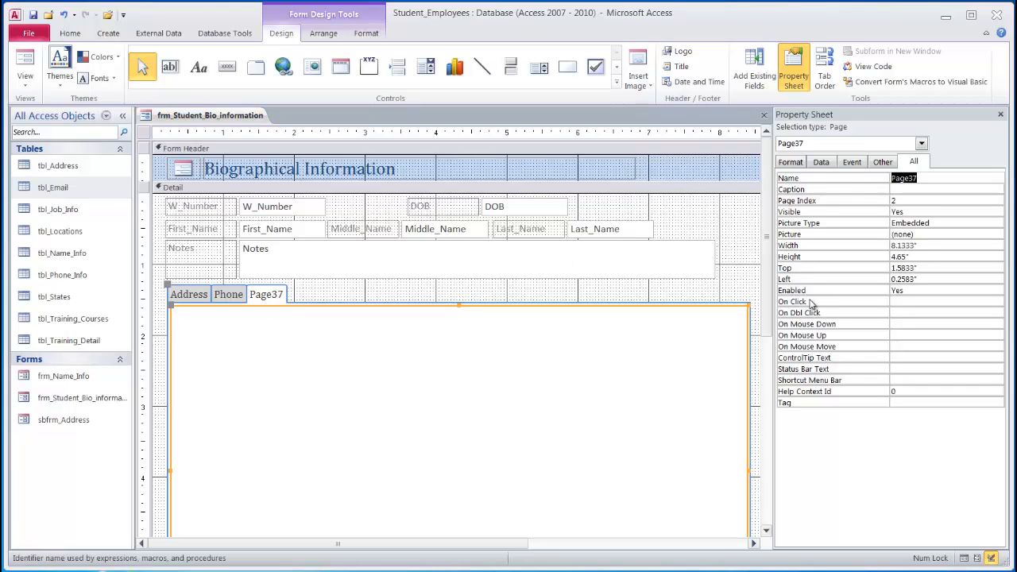
{"action": "type", "text": "Email"}
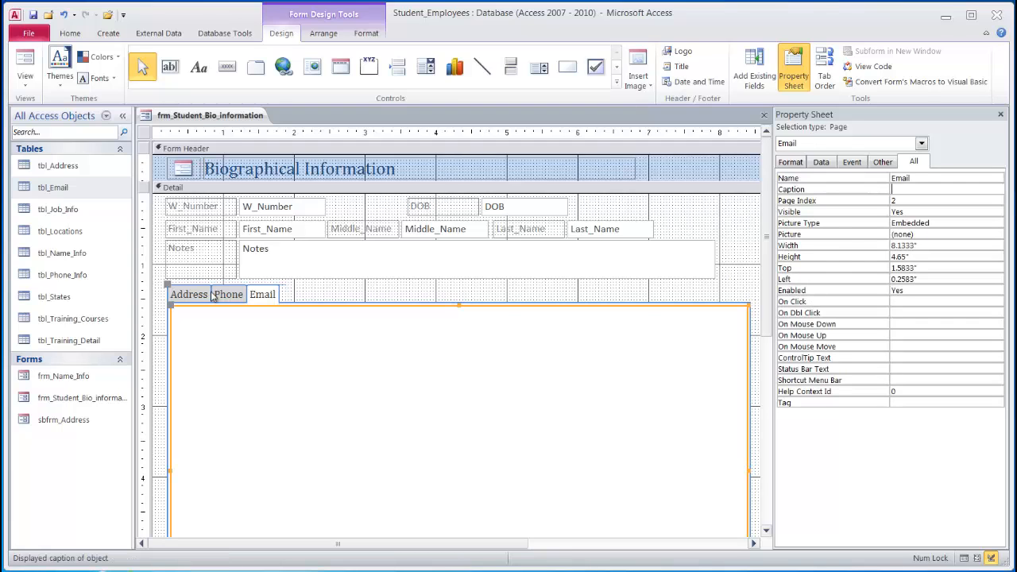
{"action": "left_click", "coordinate": [188, 294]}
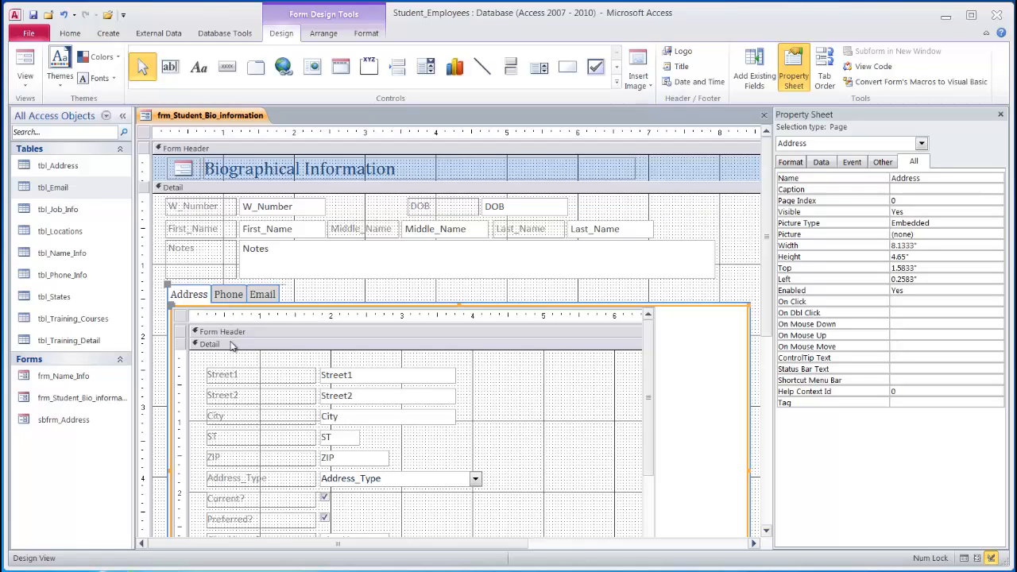
- On the Phone page, build sbfrm_Phone_Info from all tbl_Phone_Info fields, linked by W_Number
{"action": "left_click", "coordinate": [228, 294]}
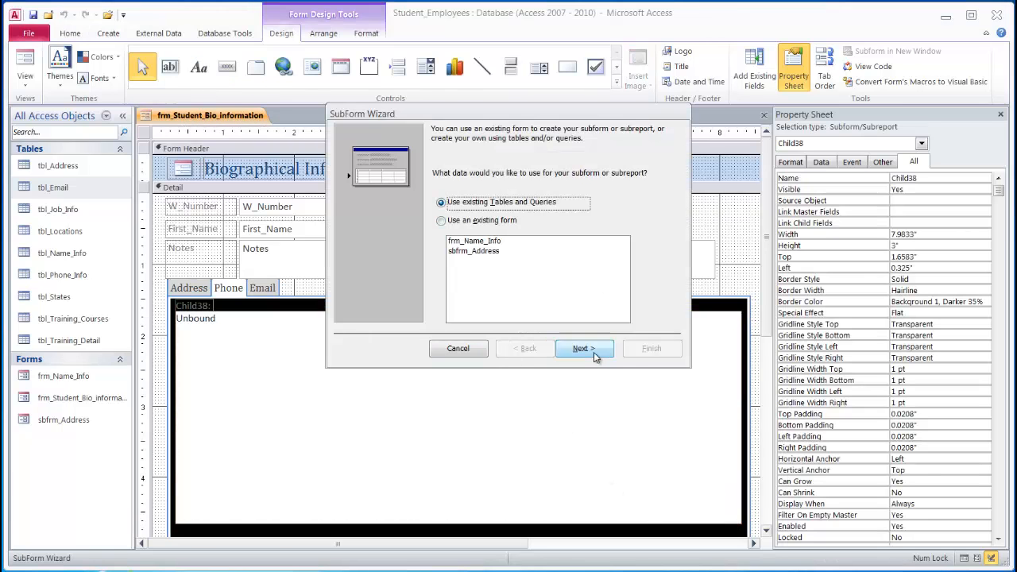
{"action": "left_click", "coordinate": [584, 348]}
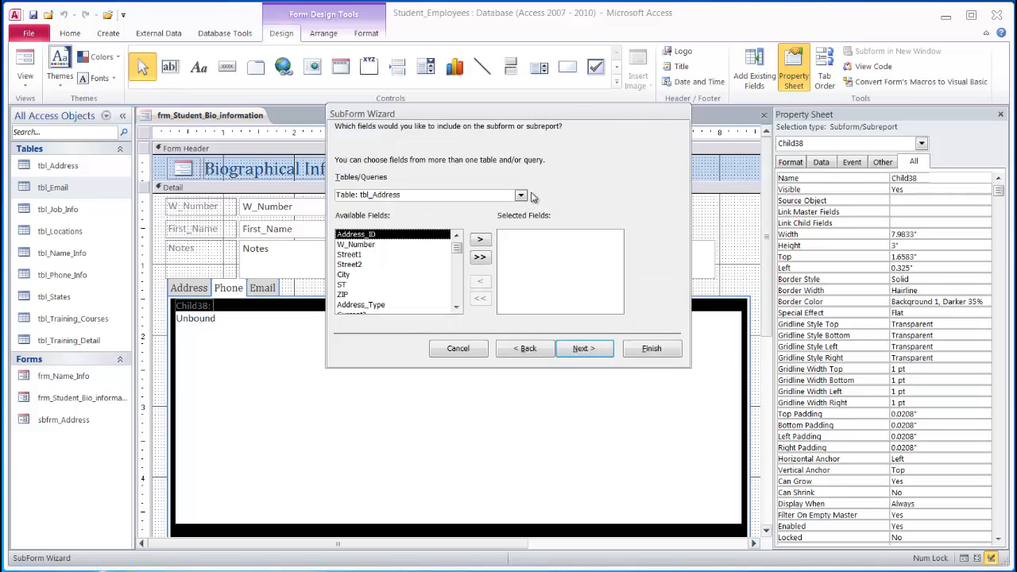
{"action": "left_click", "coordinate": [520, 195]}
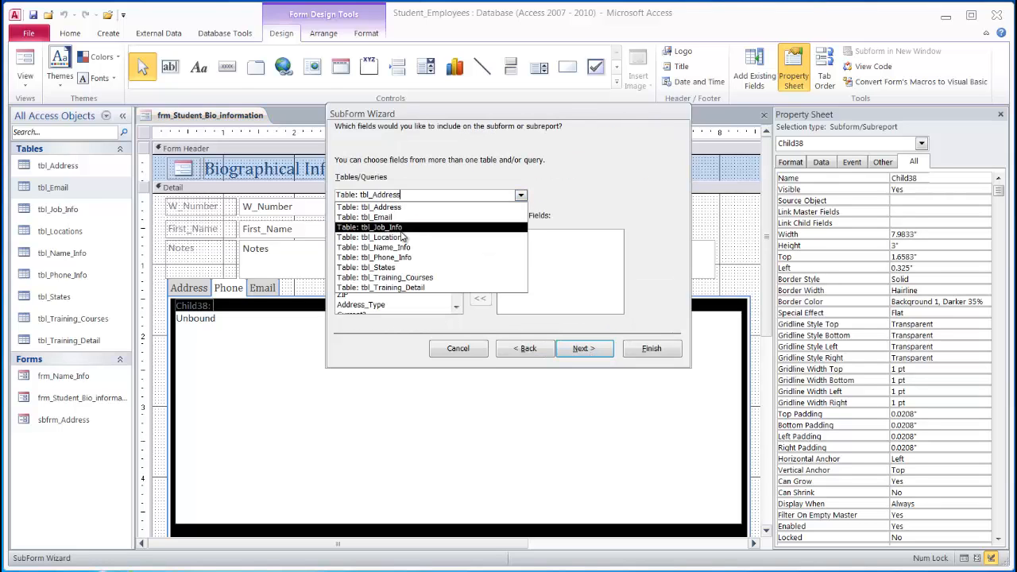
{"action": "left_click", "coordinate": [374, 256]}
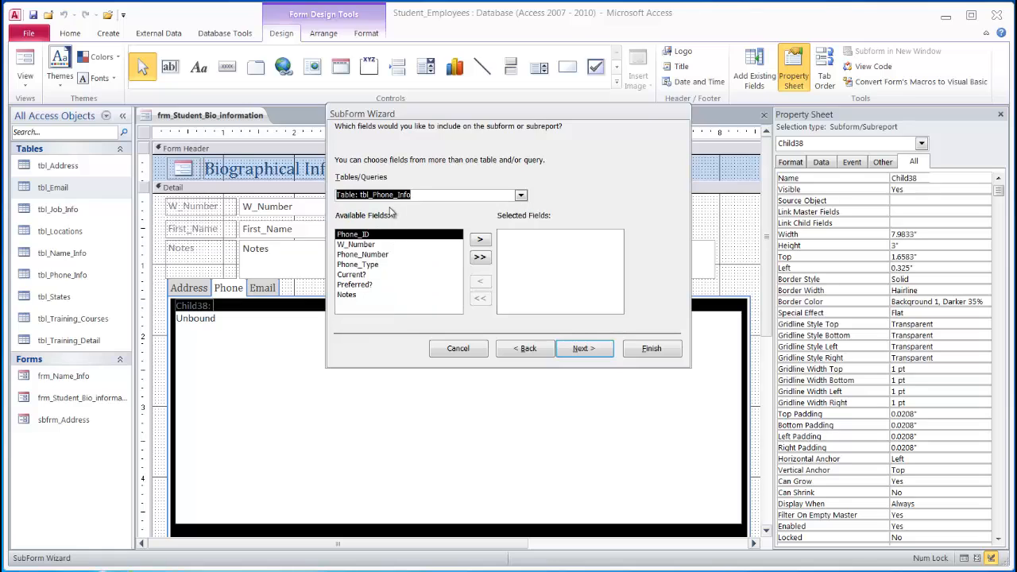
{"action": "mouse_move", "coordinate": [376, 261]}
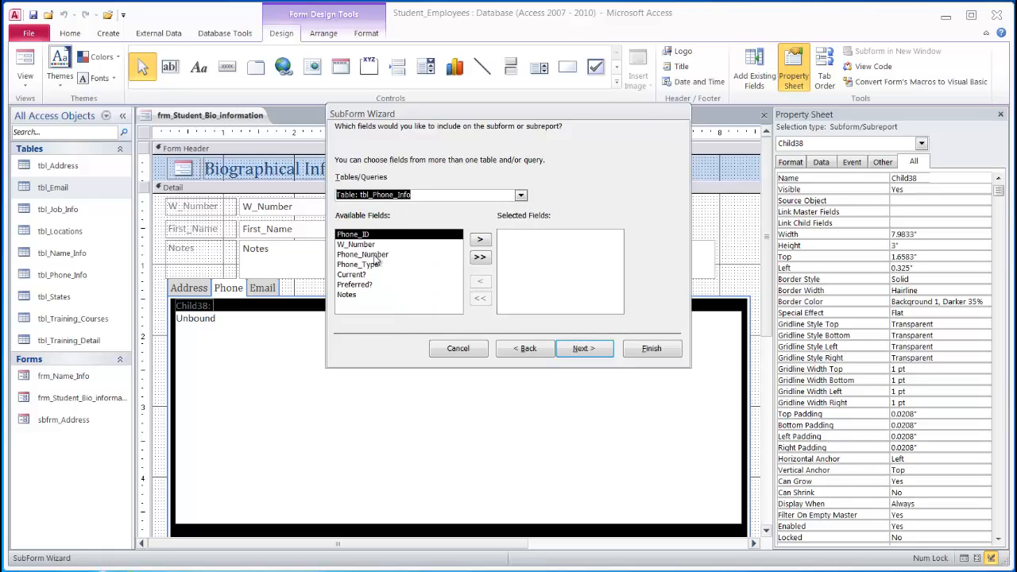
{"action": "left_click", "coordinate": [362, 254]}
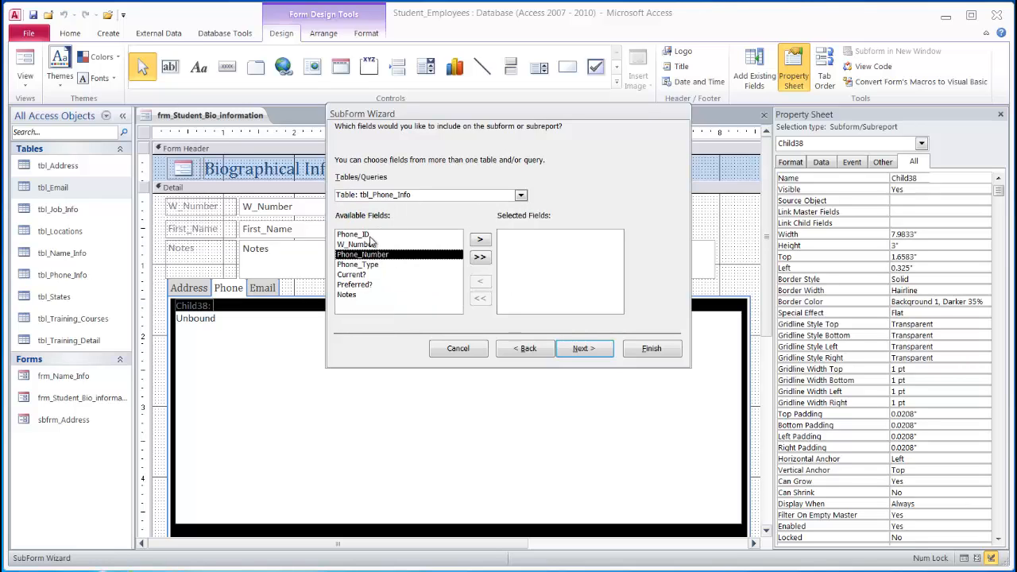
{"action": "mouse_move", "coordinate": [455, 257]}
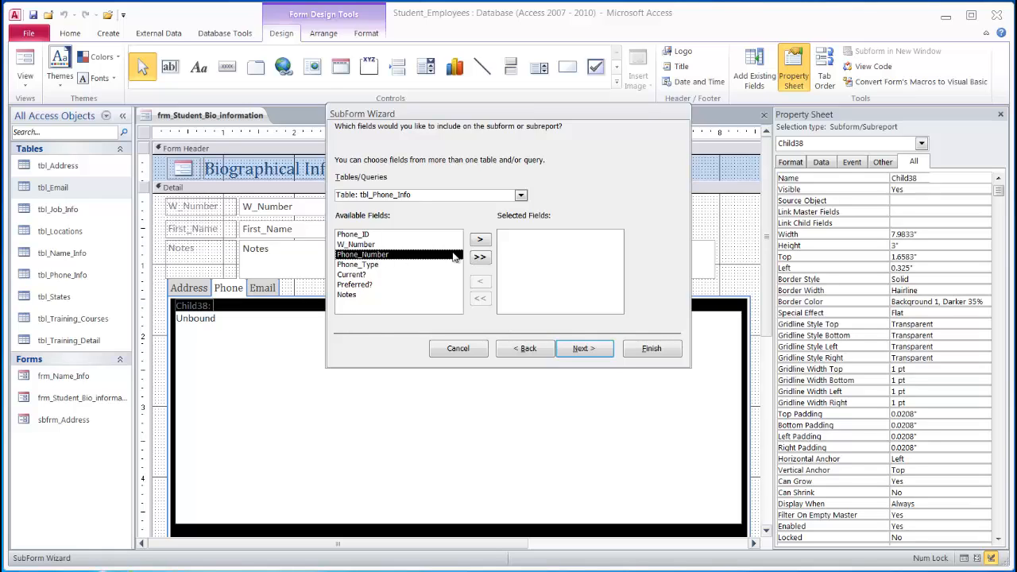
{"action": "left_click", "coordinate": [480, 239]}
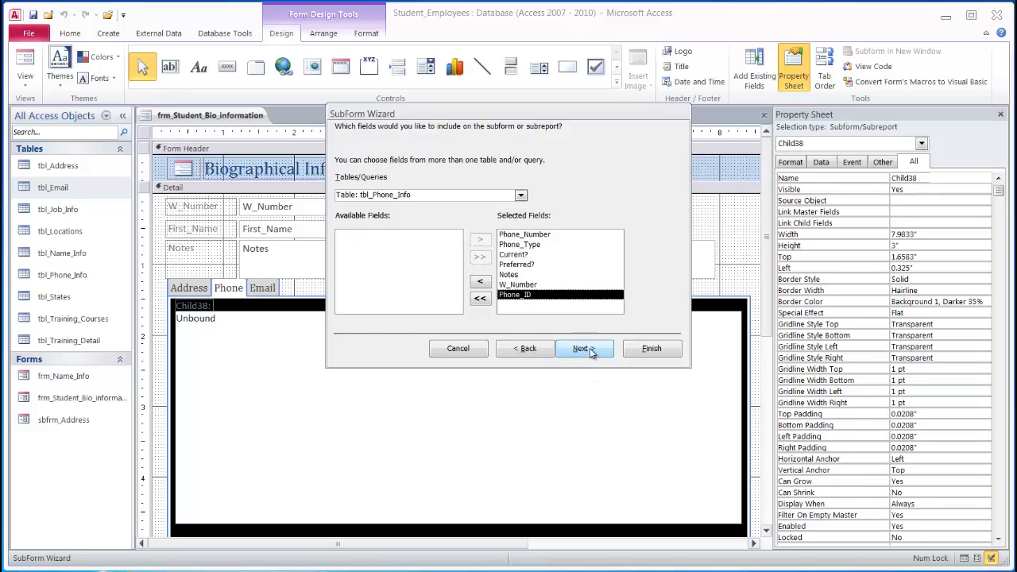
{"action": "left_click", "coordinate": [580, 348]}
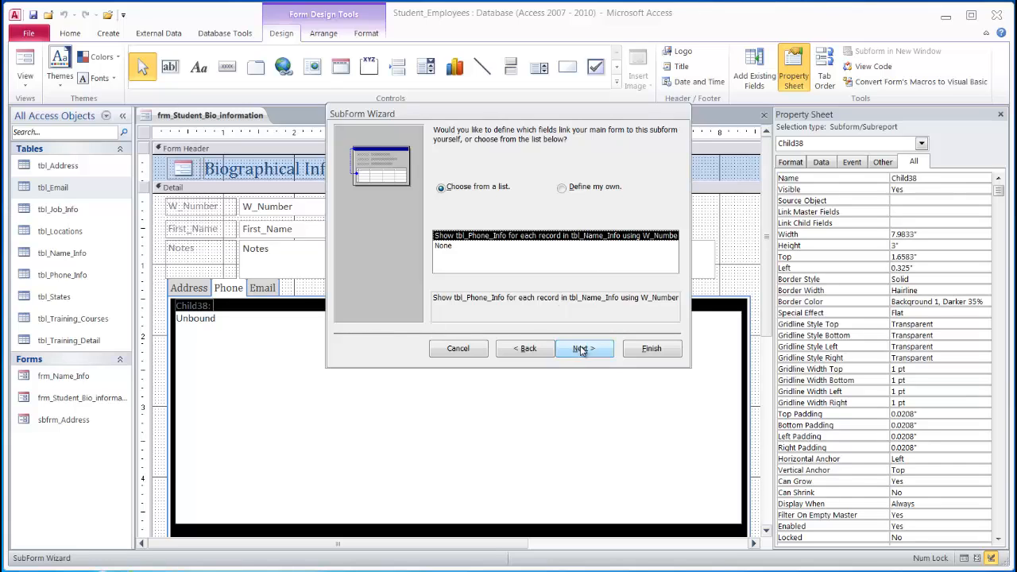
{"action": "left_click", "coordinate": [584, 347]}
{"action": "type", "text": "sbfrm_Phone_Info"}
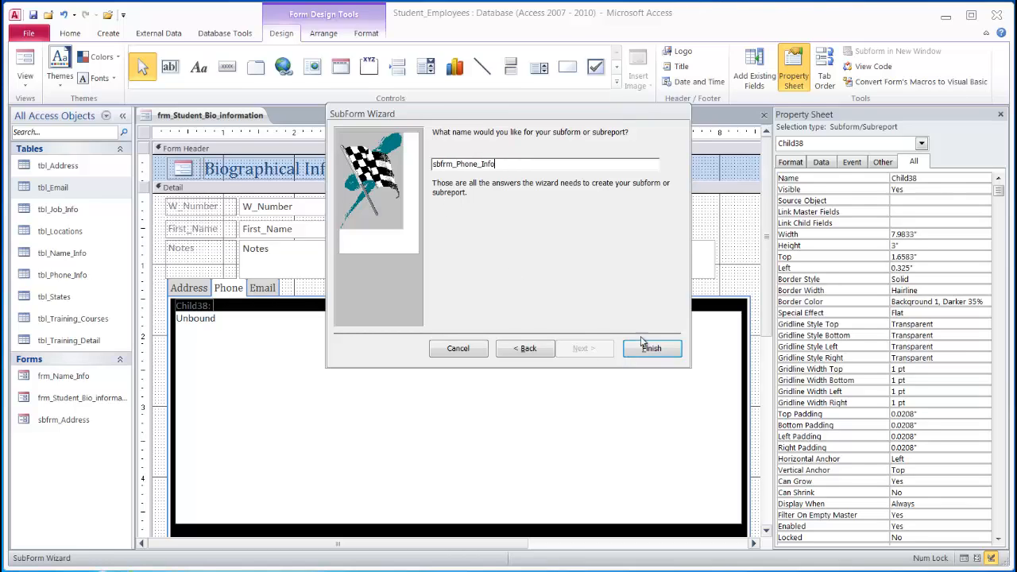
{"action": "left_click", "coordinate": [651, 348]}
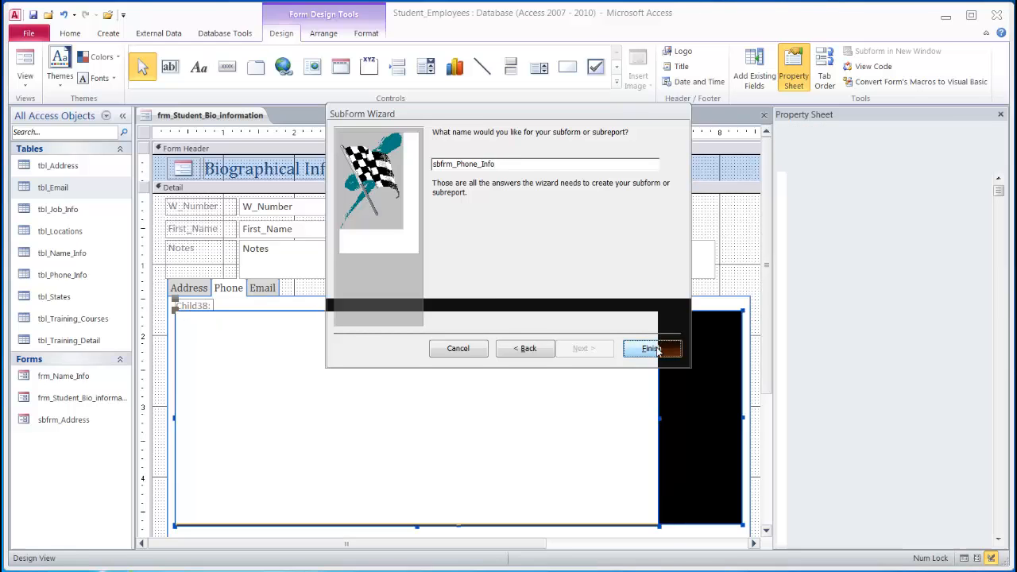
{"action": "left_click", "coordinate": [650, 348]}
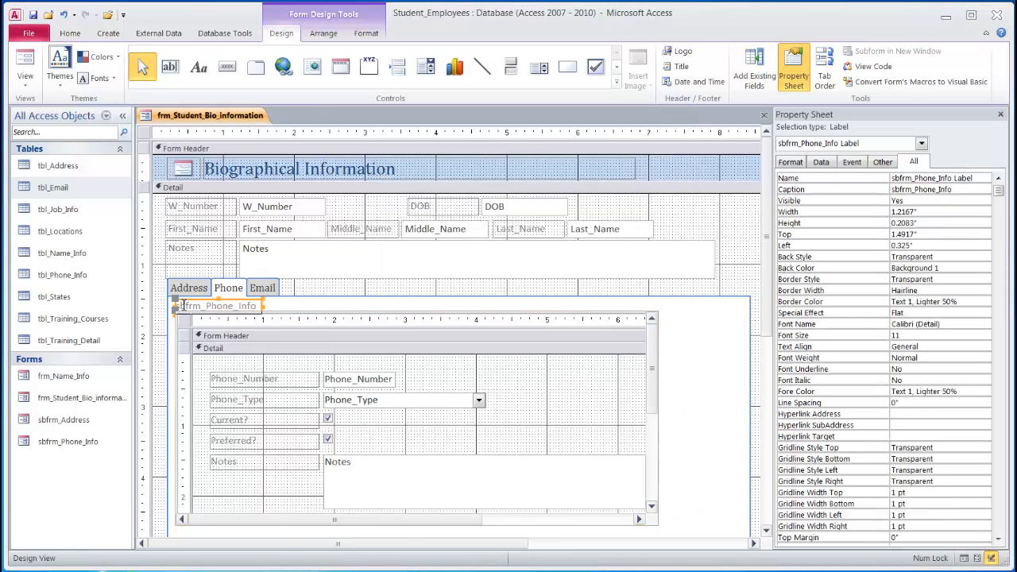
- Select the phone subform control, then switch to the Email tab page
{"action": "left_click", "coordinate": [184, 320]}
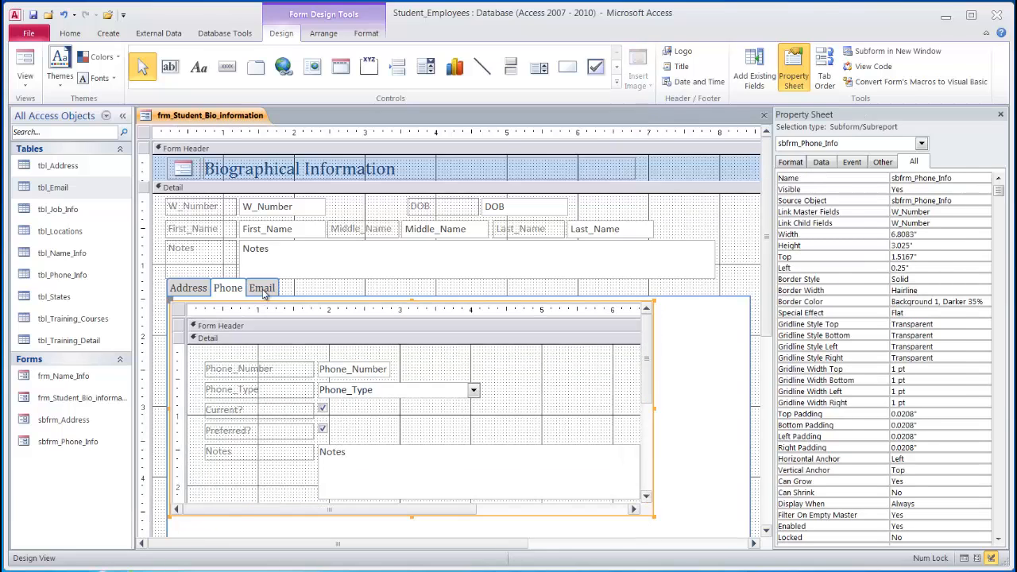
{"action": "left_click", "coordinate": [262, 288]}
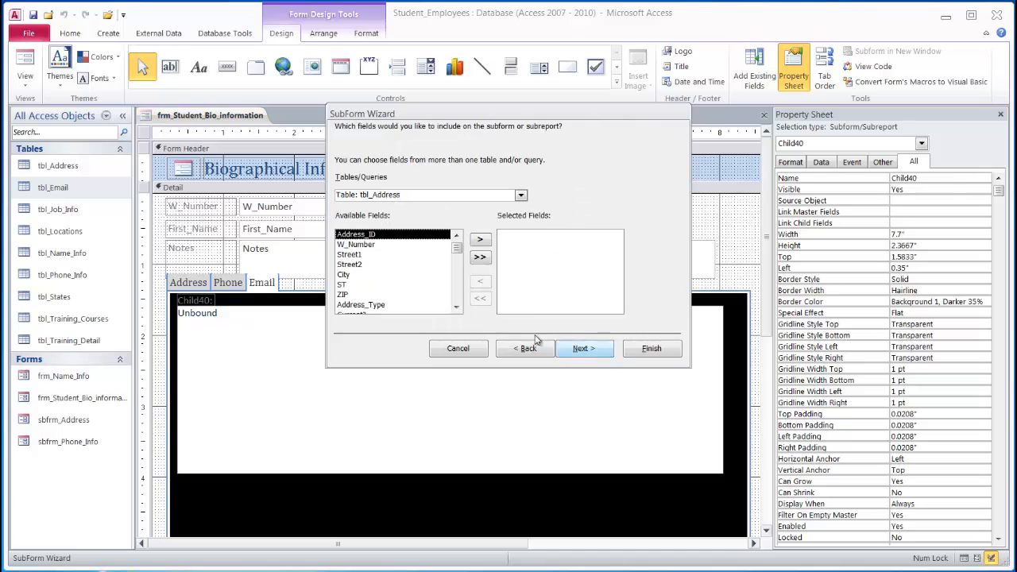
- Add all tbl_Email fields, link on W_Number, and name the subform 'sbfrm_Email subform'
{"action": "left_click", "coordinate": [521, 195]}
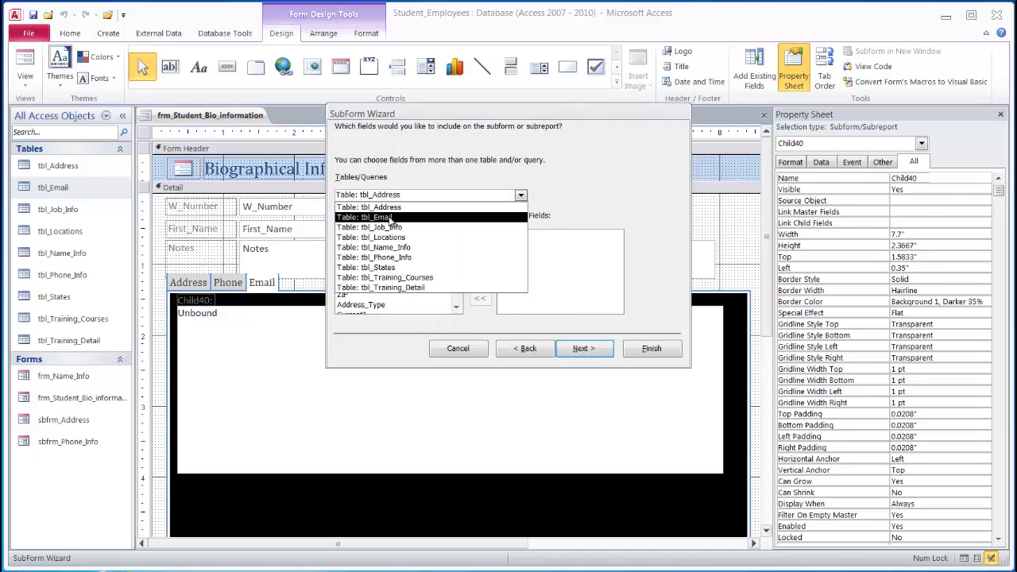
{"action": "left_click", "coordinate": [382, 217]}
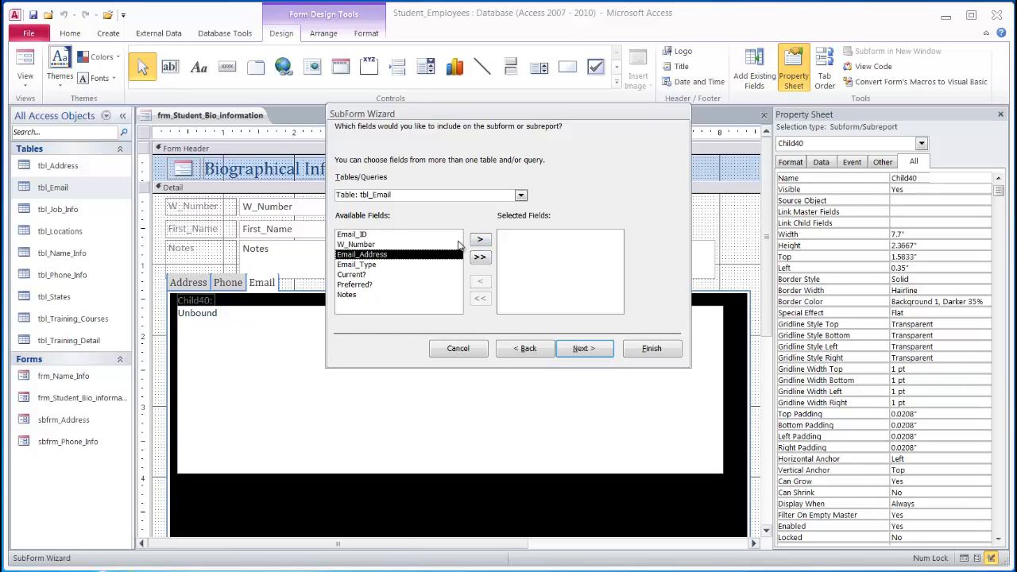
{"action": "left_click", "coordinate": [480, 239]}
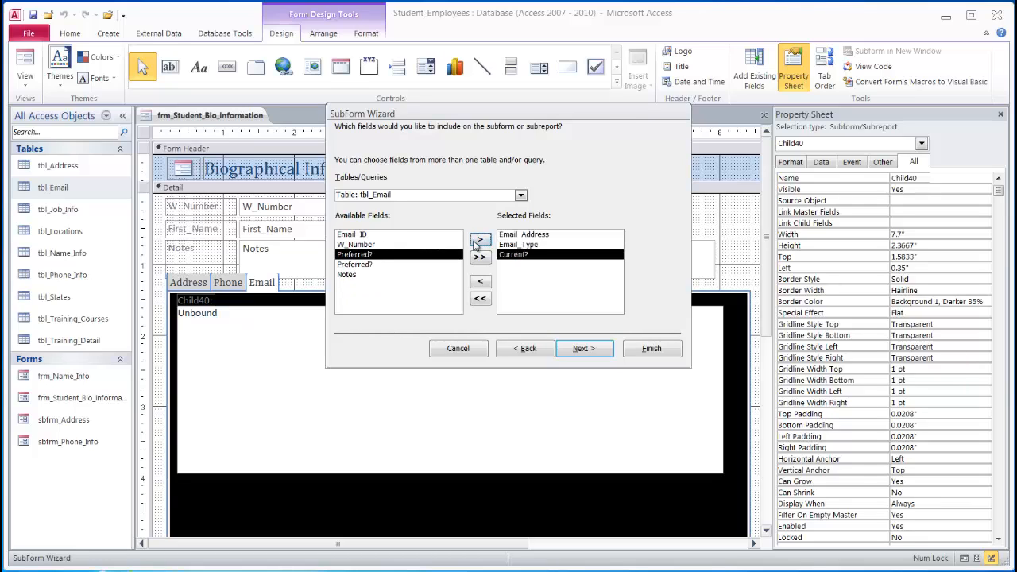
{"action": "left_click", "coordinate": [480, 257]}
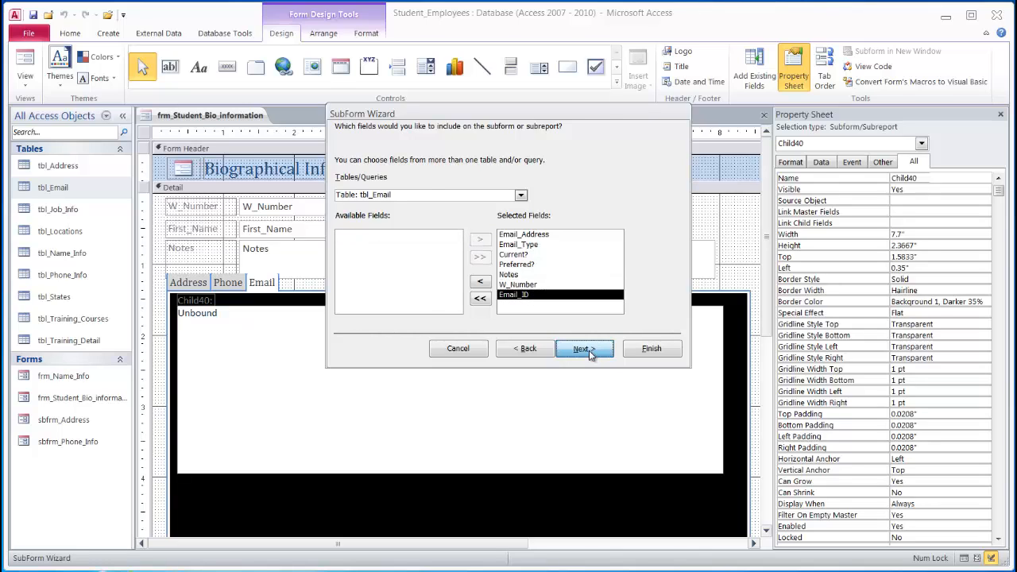
{"action": "left_click", "coordinate": [580, 348]}
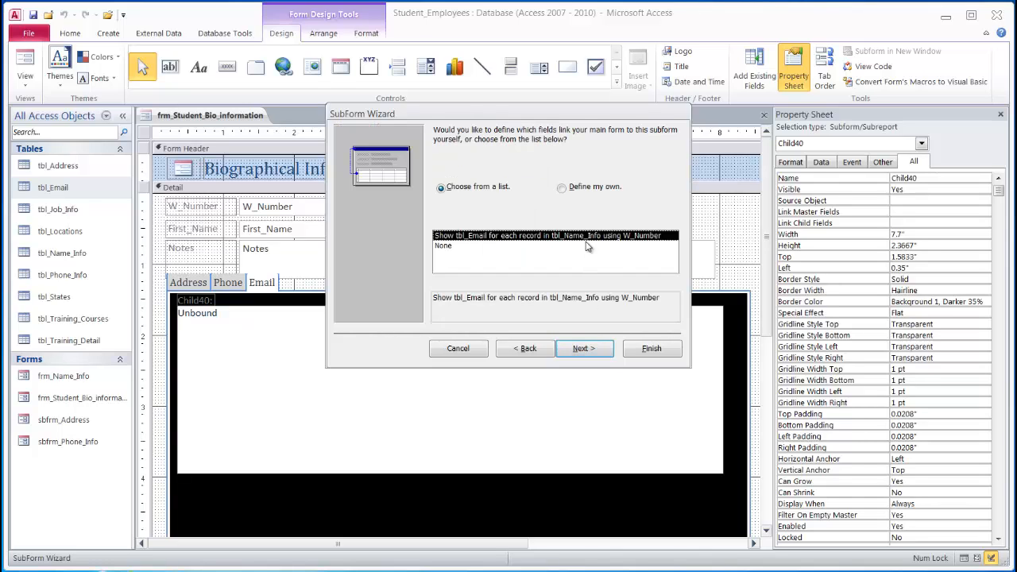
{"action": "left_click", "coordinate": [584, 348]}
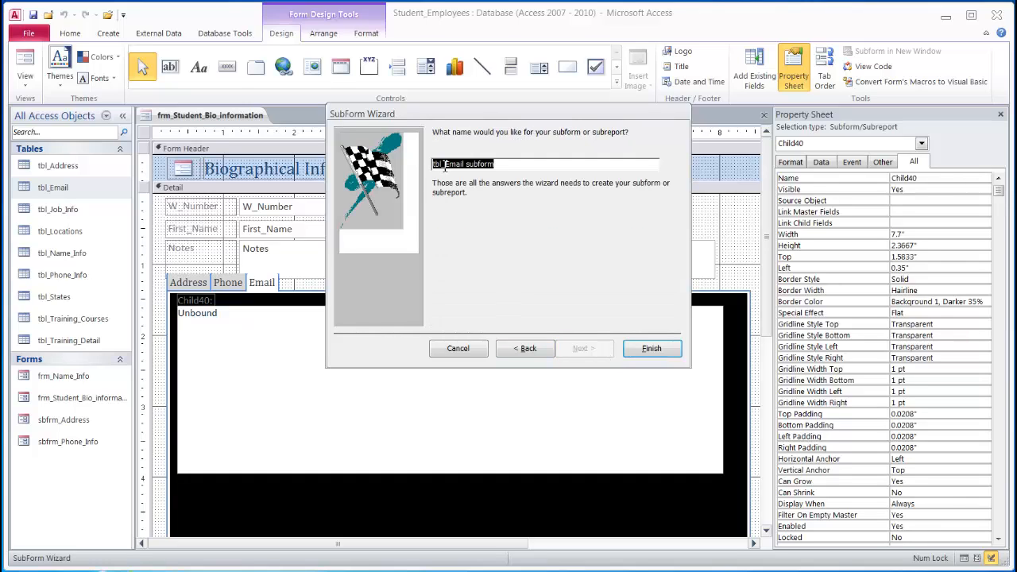
{"action": "type", "text": "sbfrm_Email subform"}
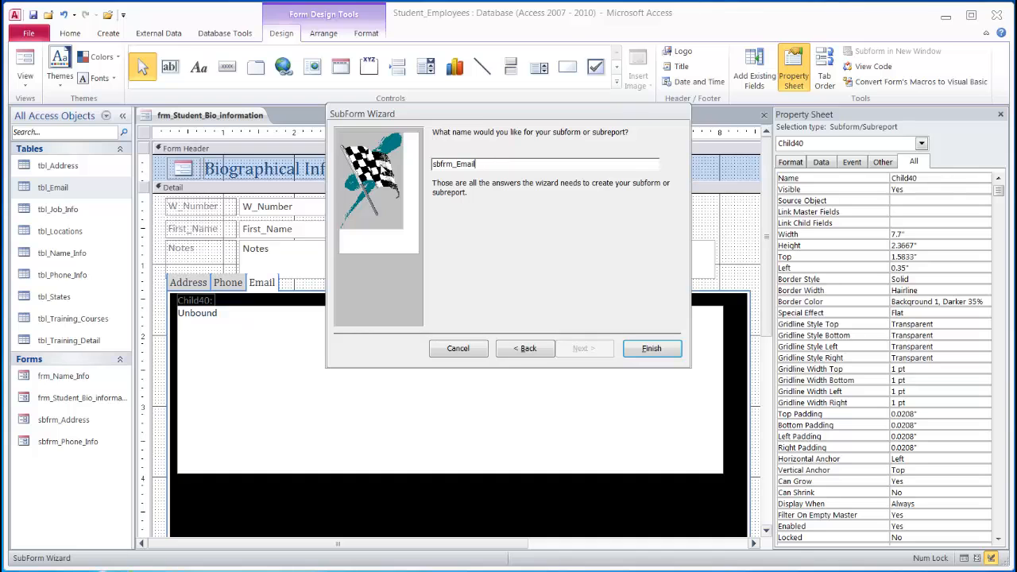
{"action": "left_click", "coordinate": [650, 348]}
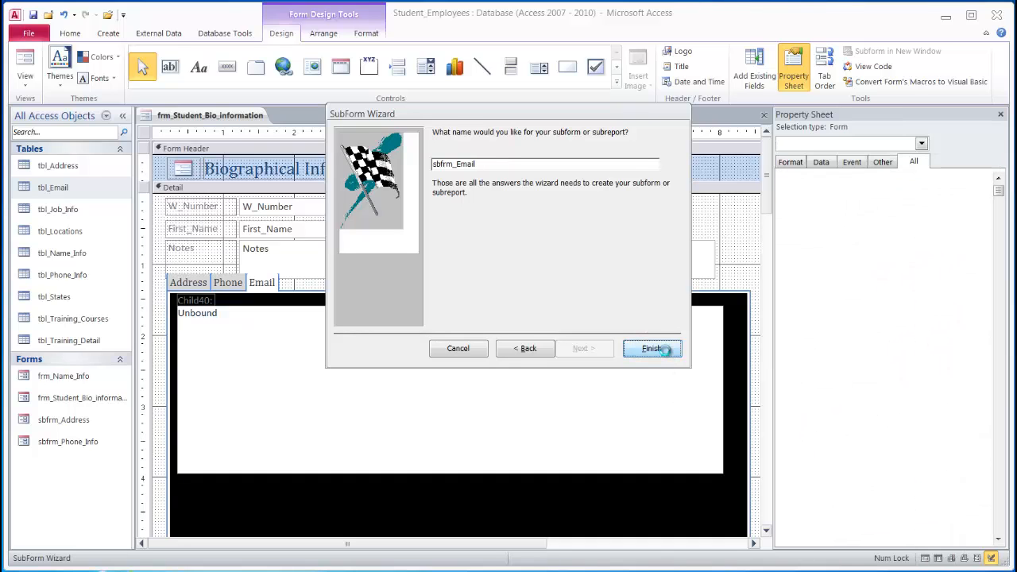
{"action": "left_click", "coordinate": [652, 348]}
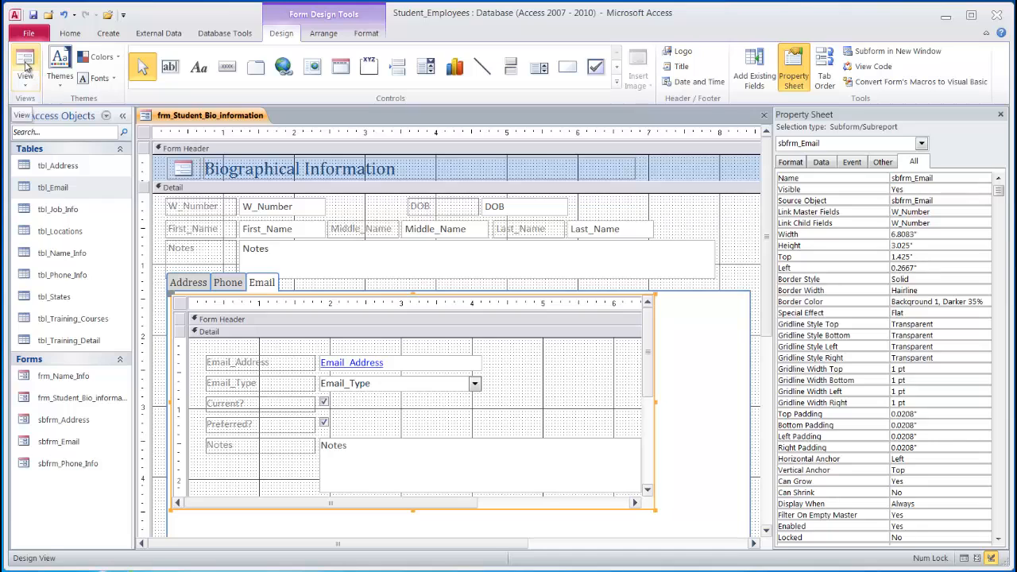
- Switch to Form View and check the Phone, Email and Address datasheets
{"action": "left_click", "coordinate": [24, 68]}
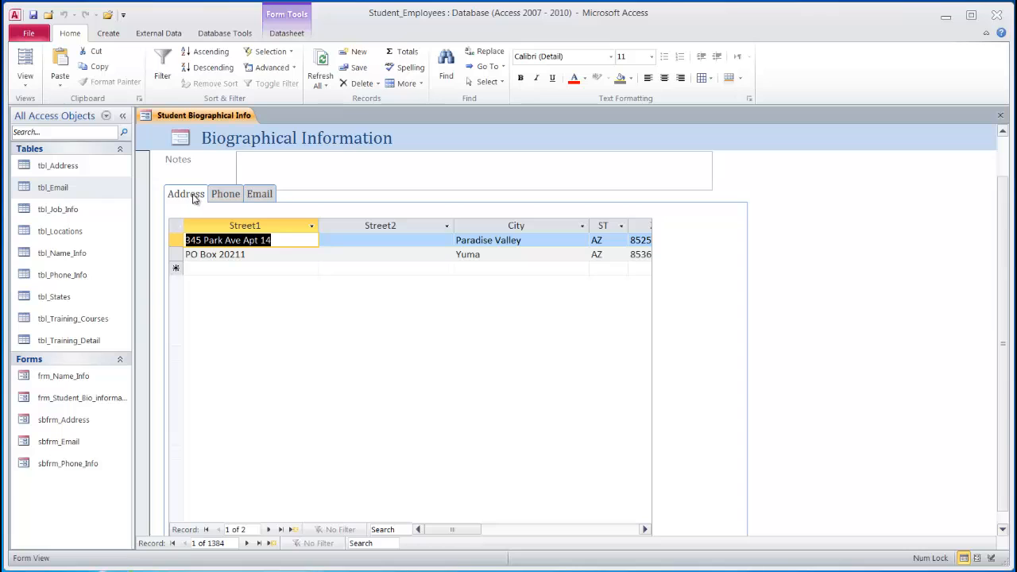
{"action": "left_click", "coordinate": [225, 193]}
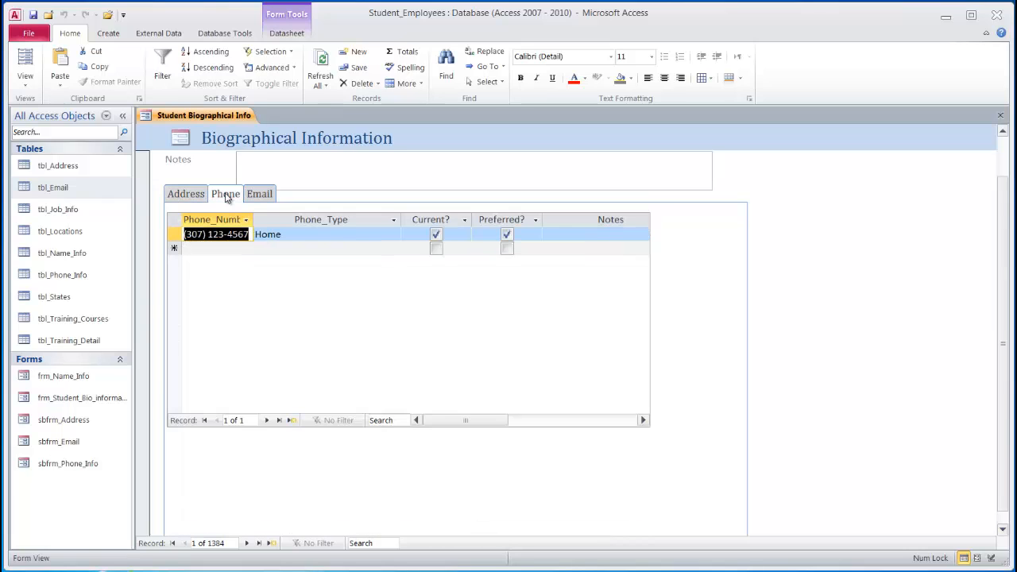
{"action": "mouse_move", "coordinate": [282, 220]}
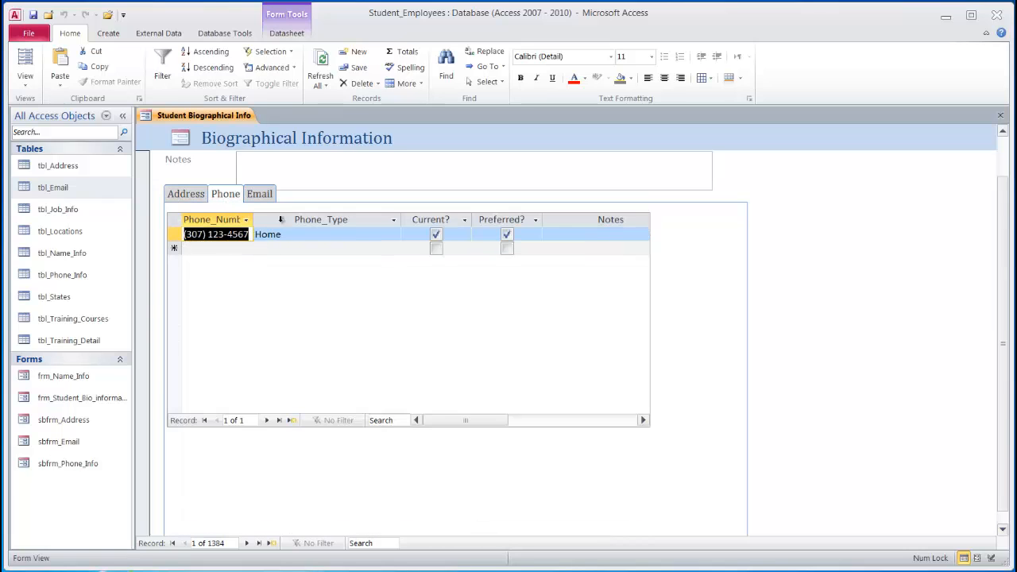
{"action": "left_click", "coordinate": [259, 193]}
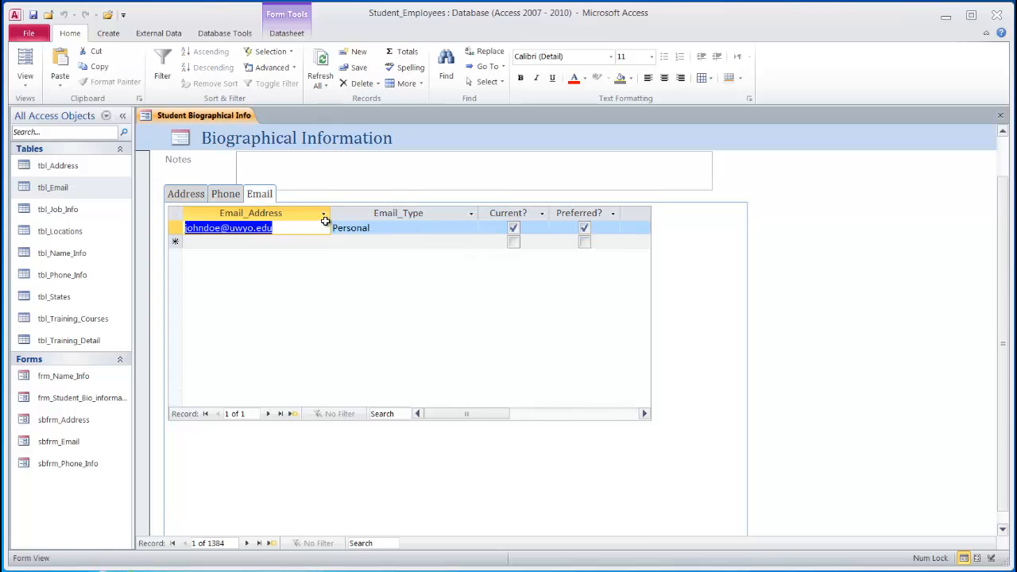
{"action": "left_click", "coordinate": [185, 193]}
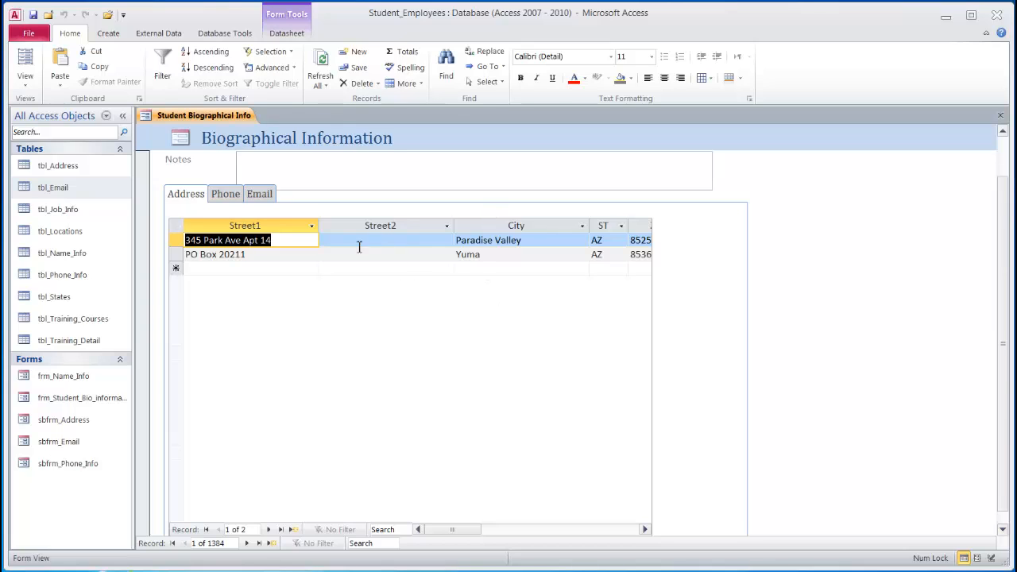
{"action": "mouse_move", "coordinate": [364, 289]}
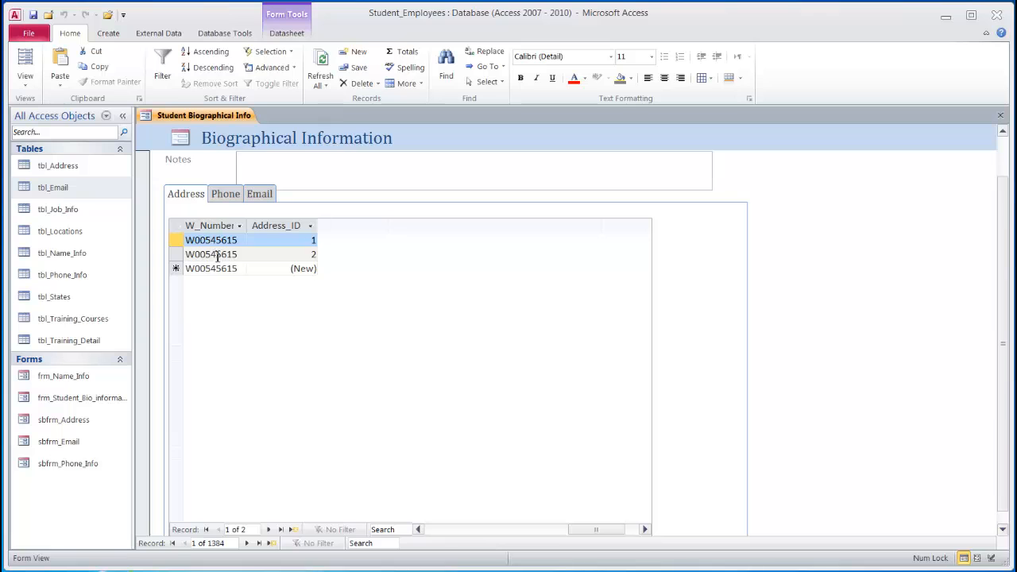
{"action": "scroll", "scroll_direction": "down", "scroll_amount": 3}
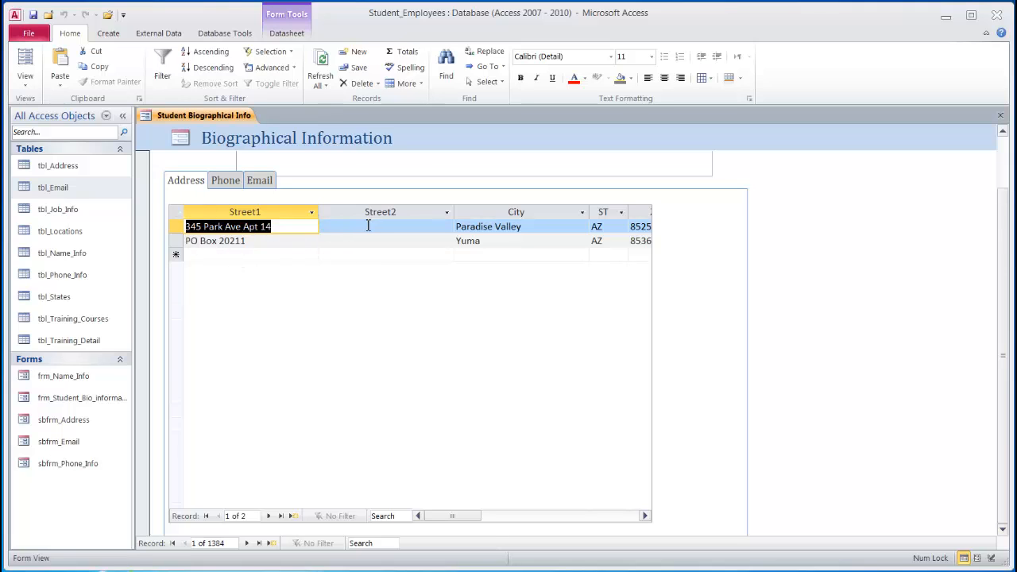
{"action": "left_click", "coordinate": [224, 180]}
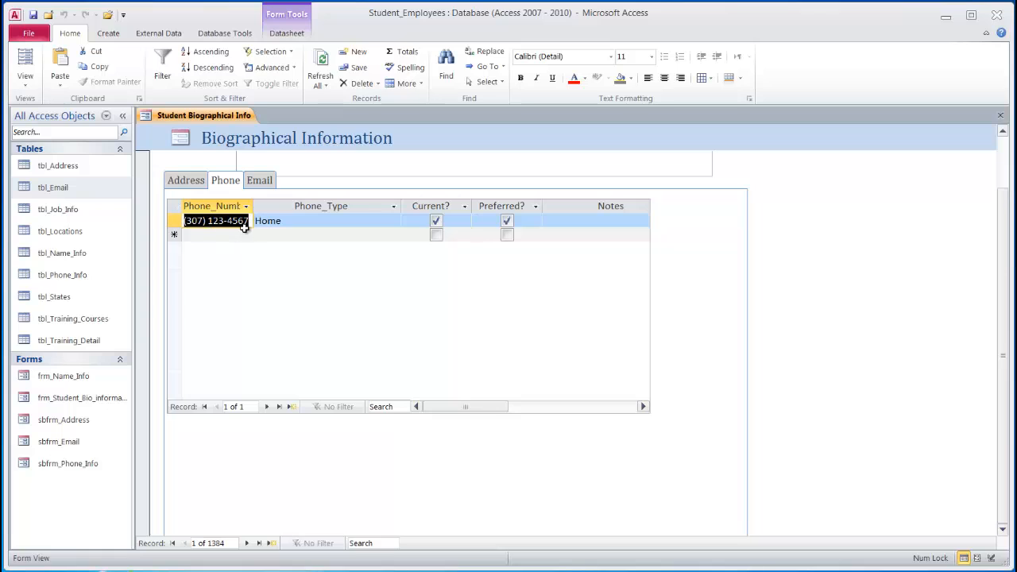
{"action": "left_click", "coordinate": [259, 179]}
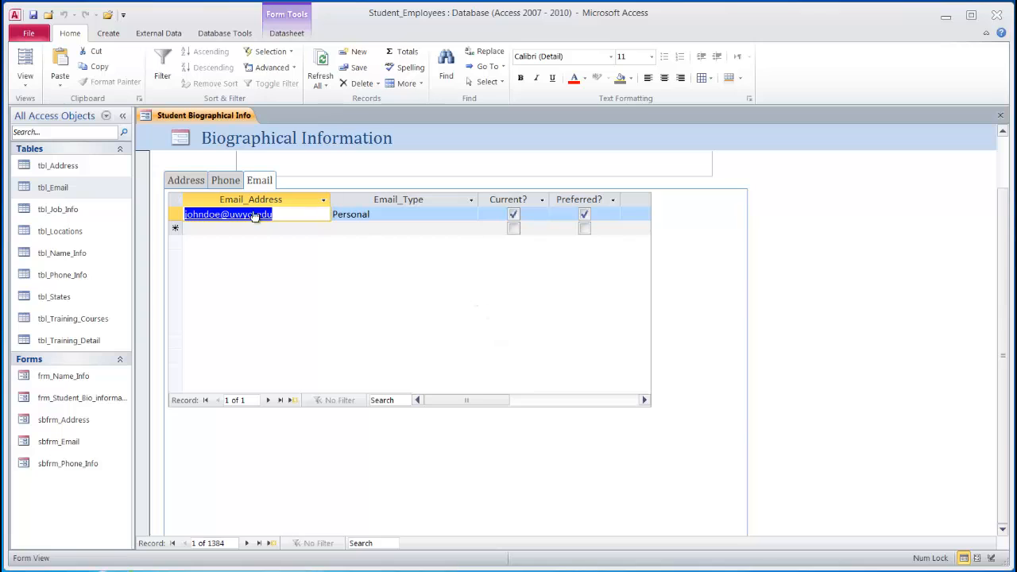
{"action": "left_click", "coordinate": [186, 180]}
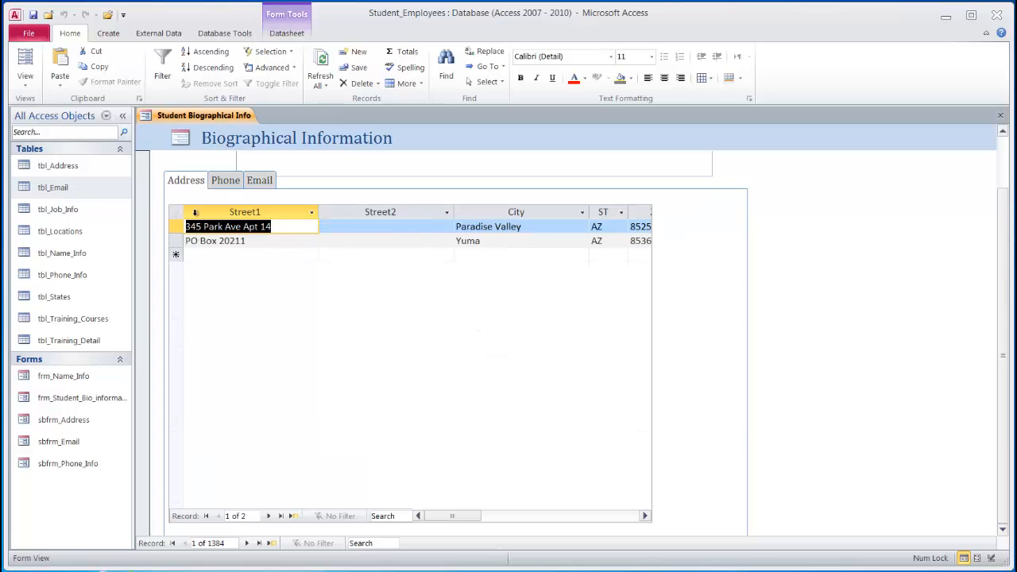
{"action": "mouse_move", "coordinate": [663, 406]}
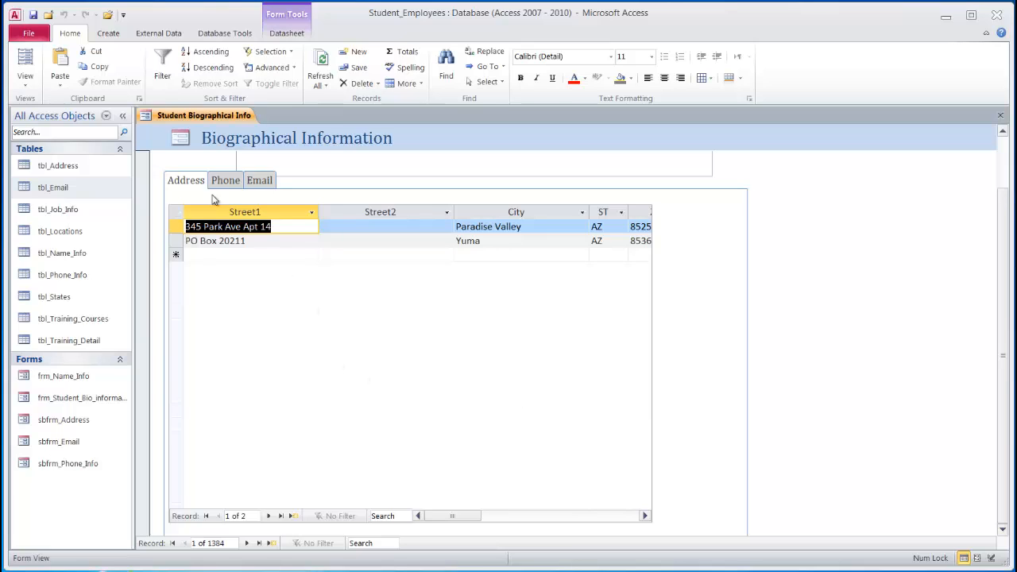
{"action": "mouse_move", "coordinate": [222, 191]}
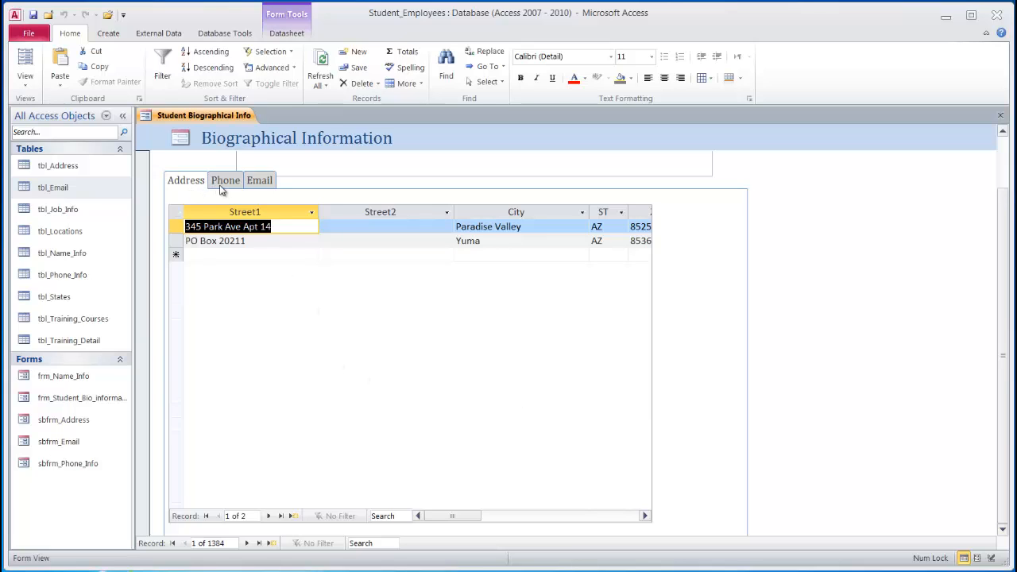
{"action": "mouse_move", "coordinate": [213, 185]}
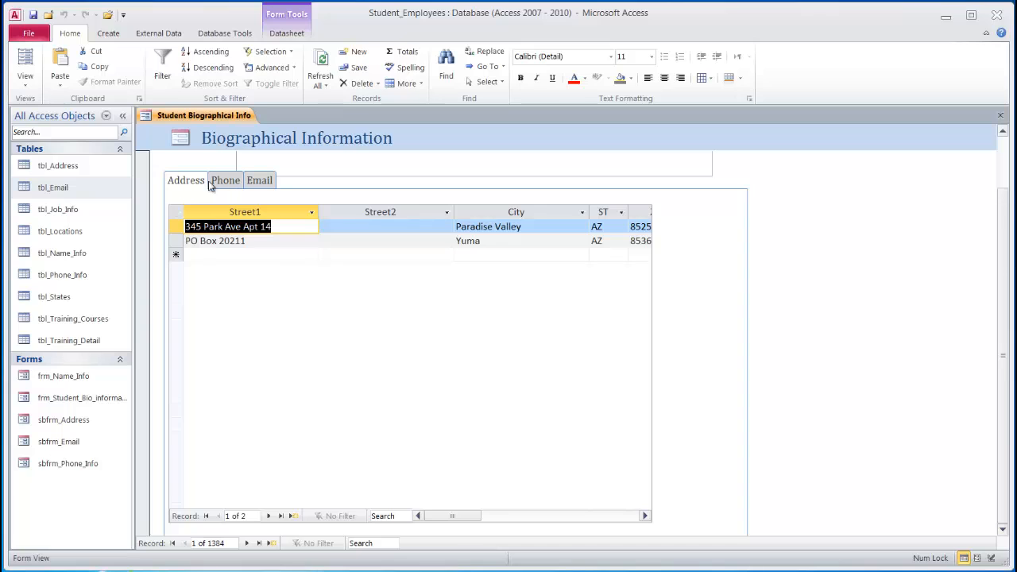